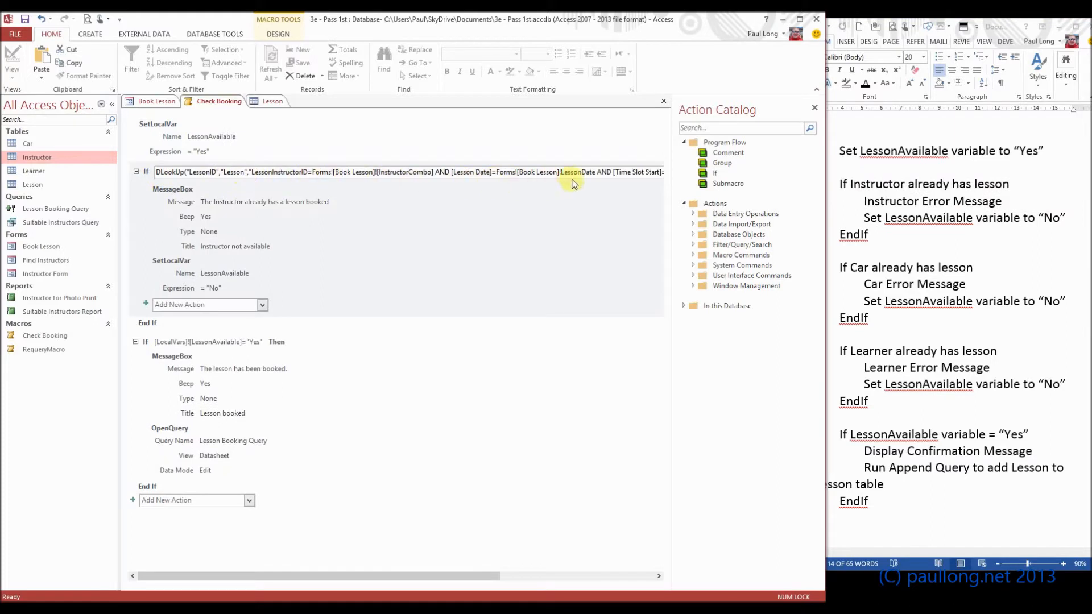
mouse_move(225, 282)
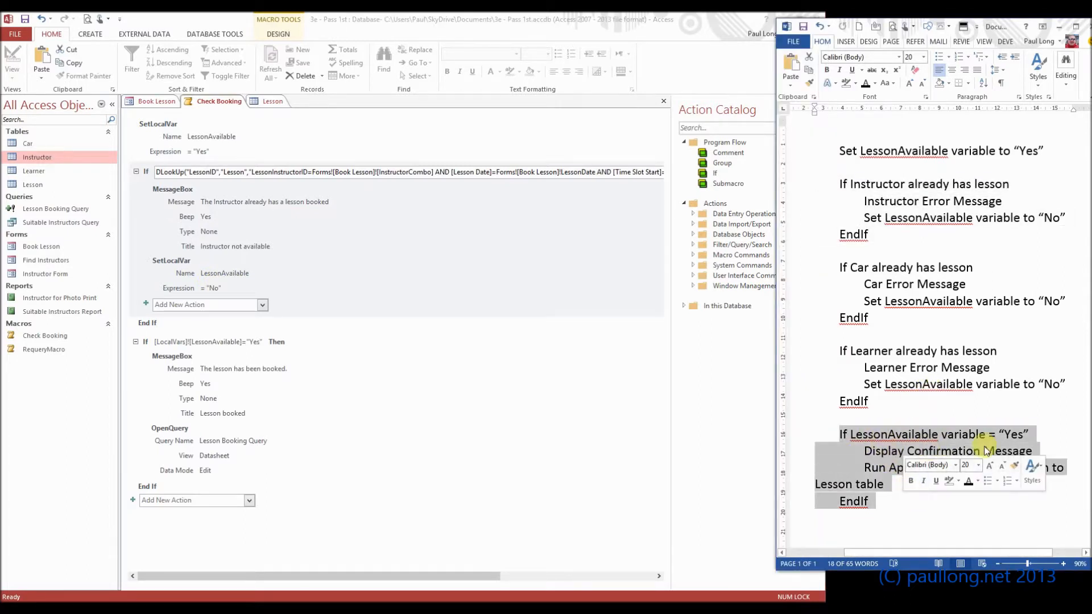
mouse_move(217, 360)
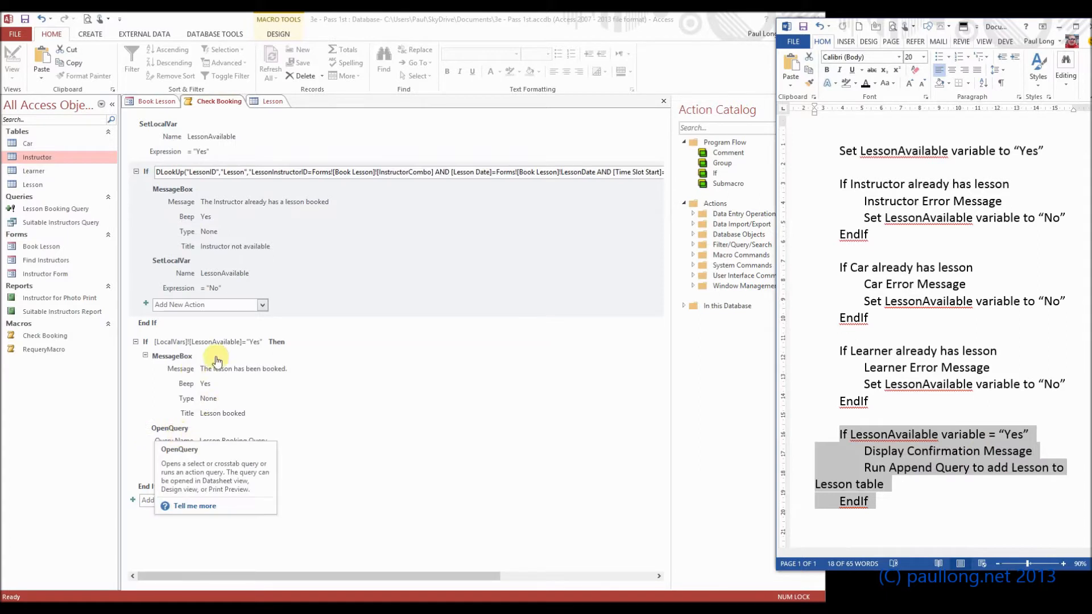
mouse_move(219, 374)
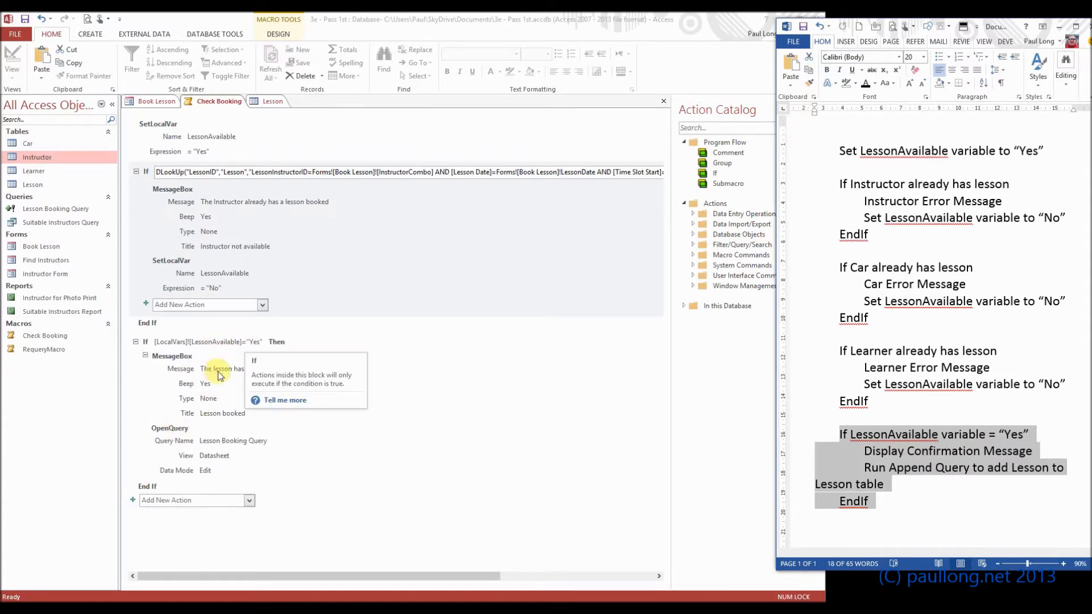
mouse_move(219, 384)
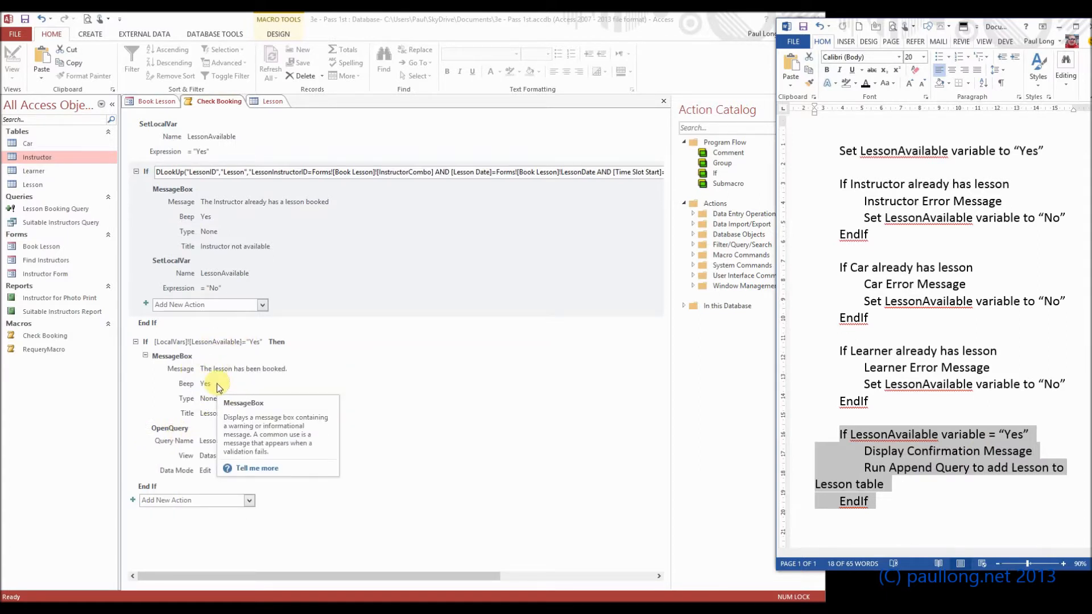
mouse_move(218, 452)
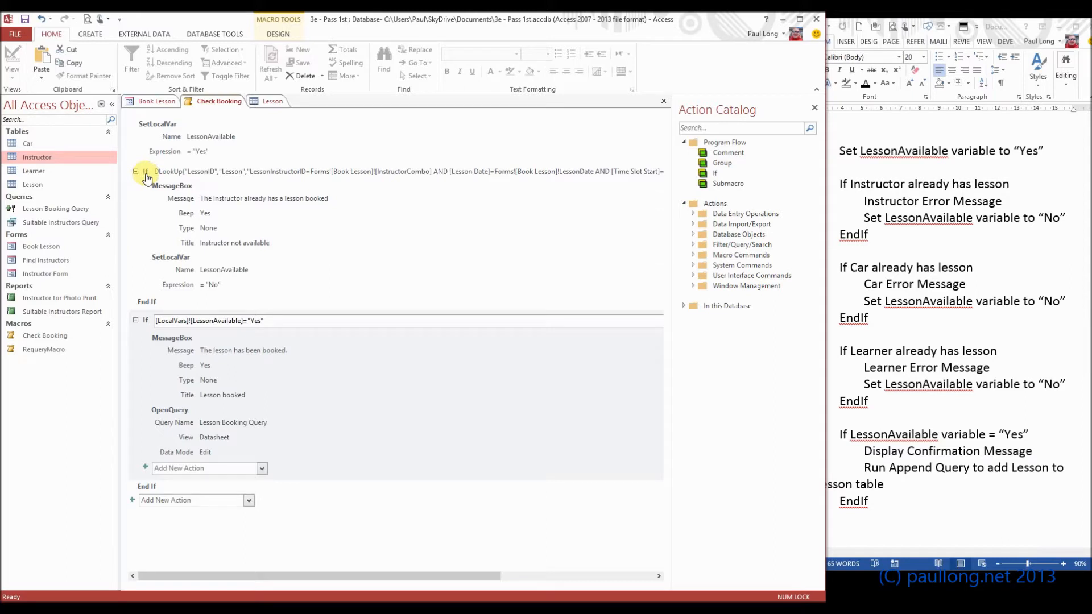
Copy the instructor-already-booked DLookUp If block from its right-click menu
right_click(147, 172)
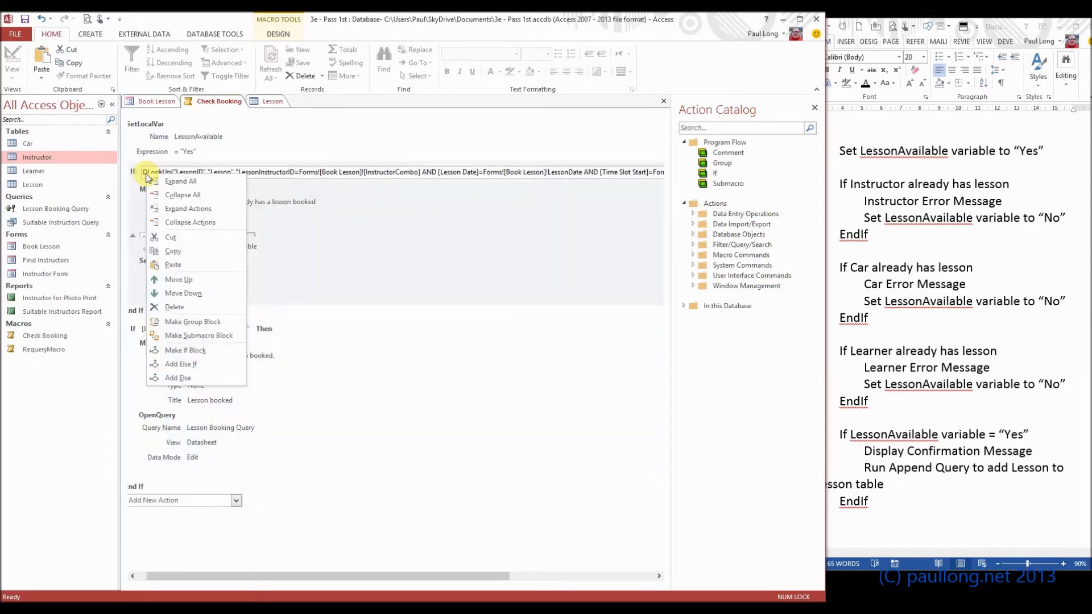
click(181, 180)
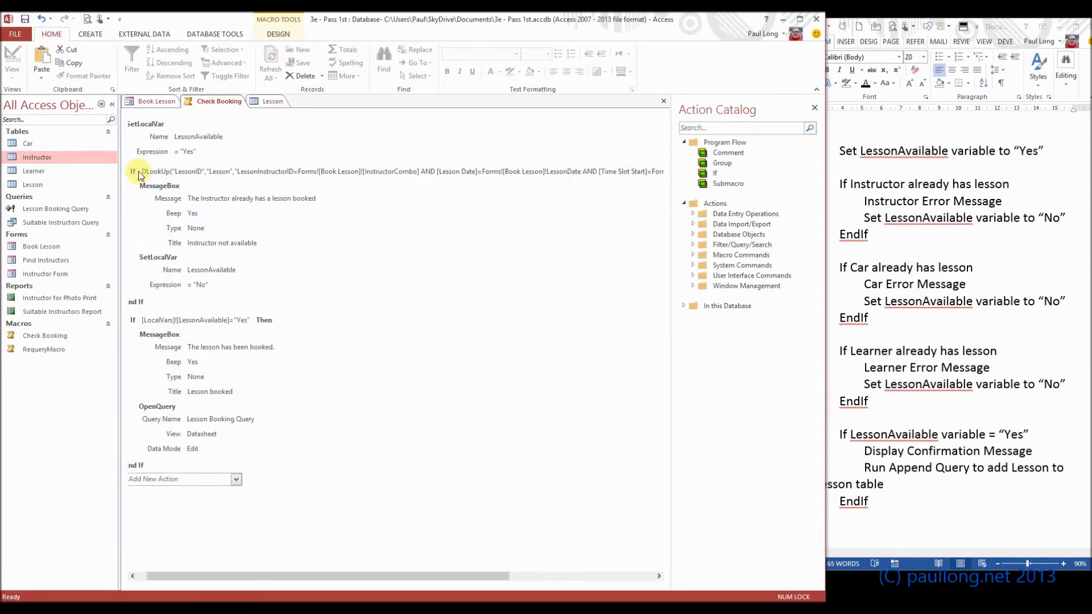
right_click(137, 172)
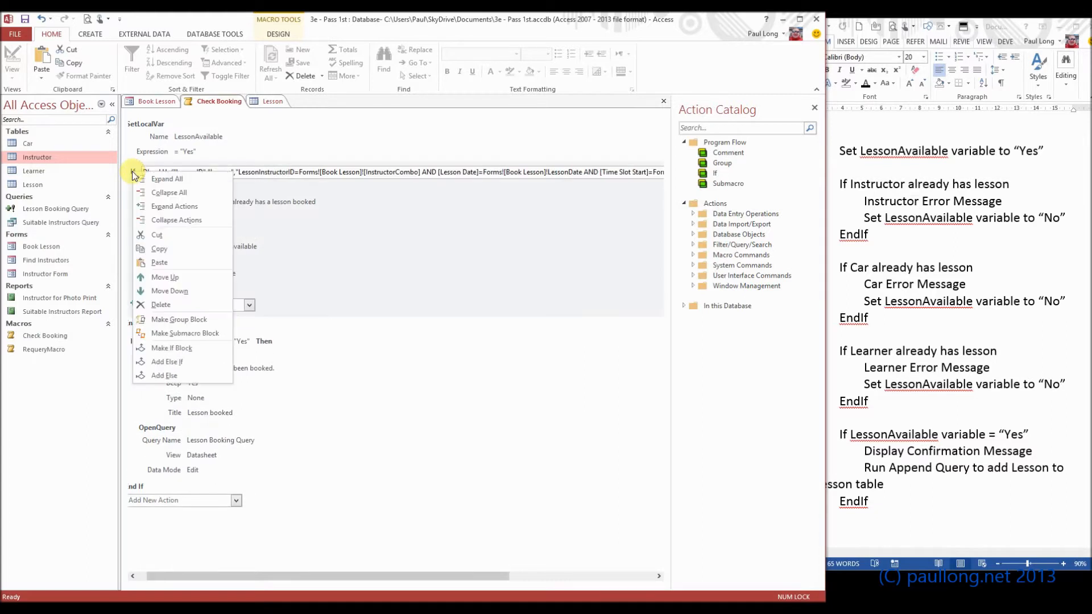
mouse_move(159, 249)
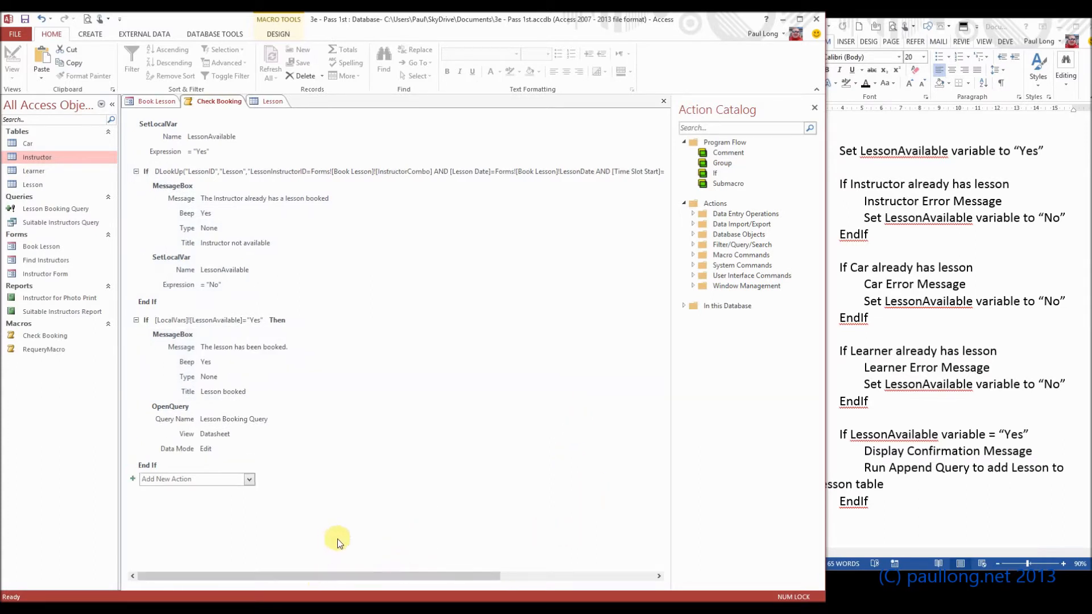
mouse_move(404, 528)
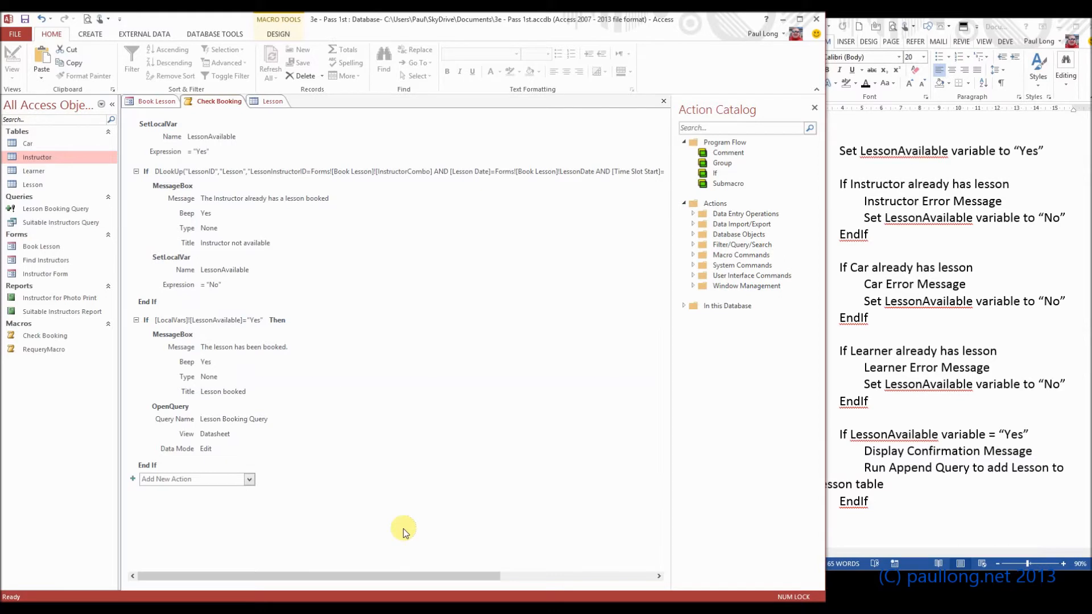
mouse_move(432, 525)
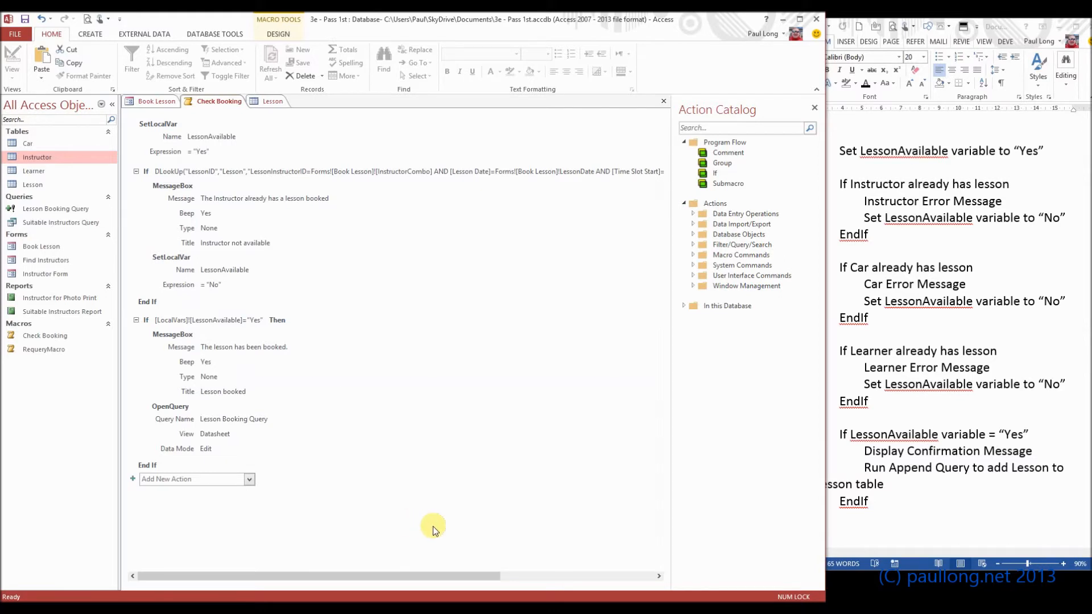
mouse_move(661, 546)
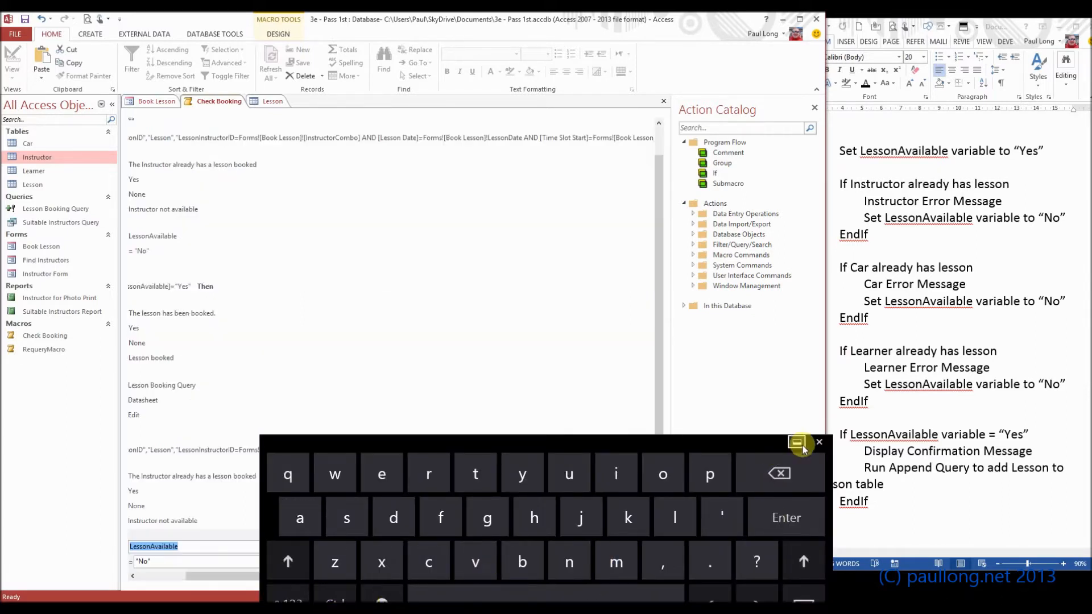
Close the on-screen keyboard and scroll down to the pasted If block
click(819, 442)
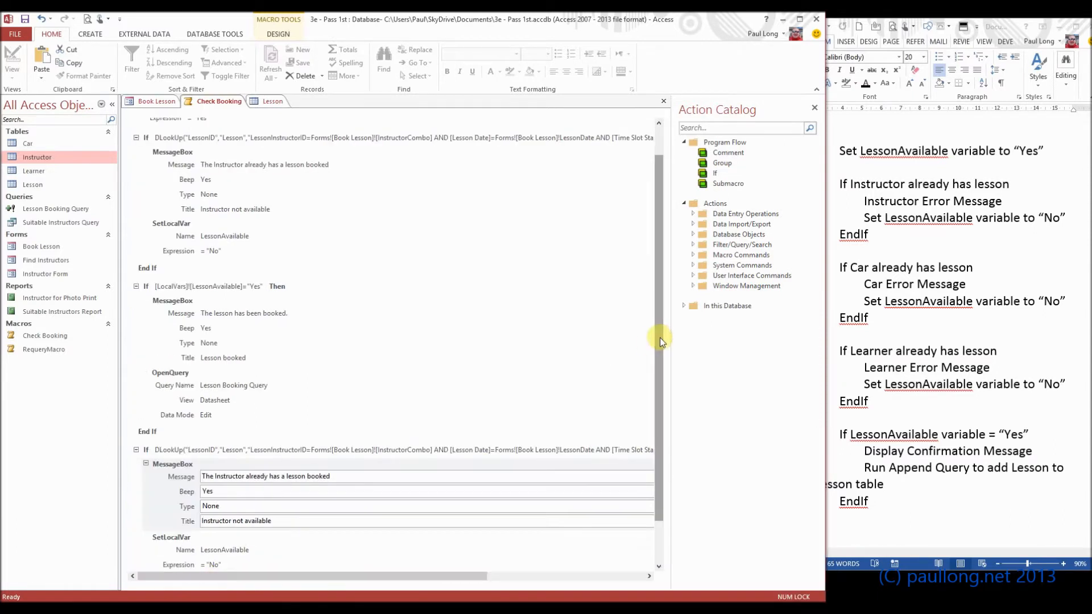
scroll(down, 3)
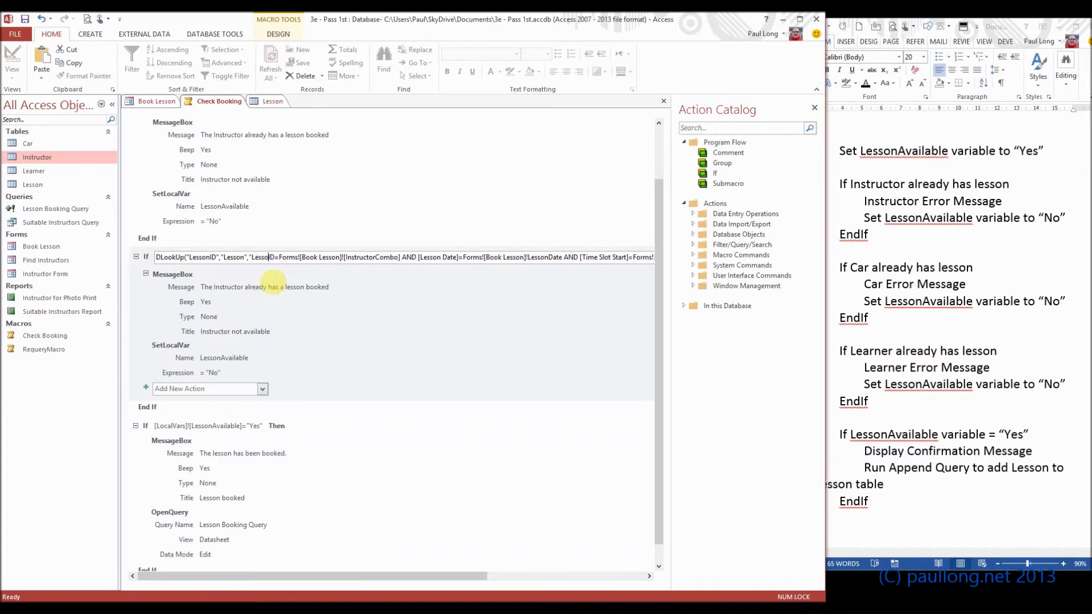
mouse_move(361, 257)
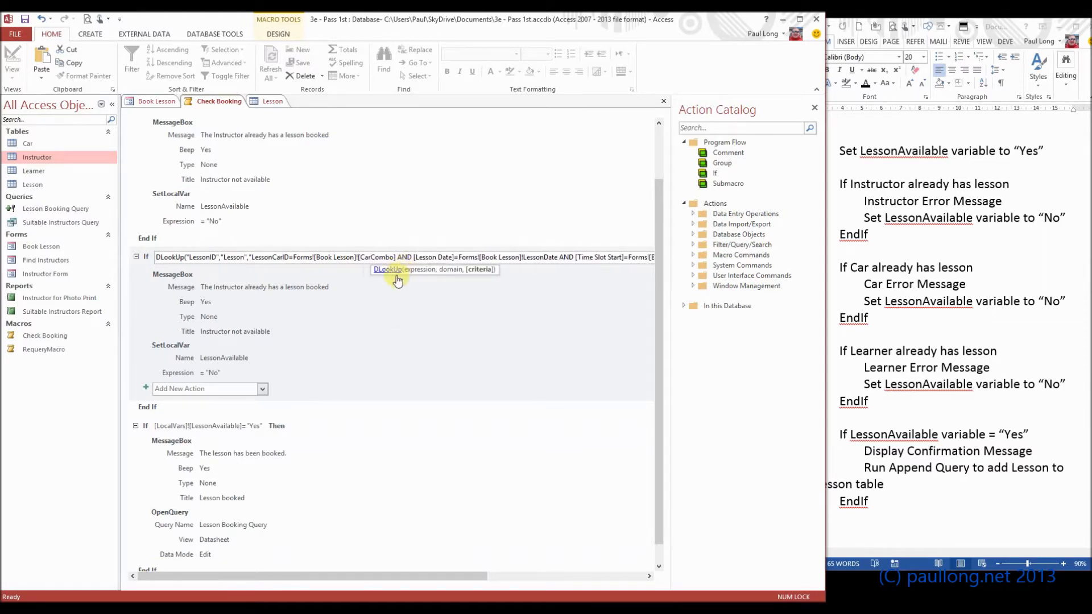
Replace 'Instructor' with 'Car' in the copied block's MessageBox message and title
click(174, 271)
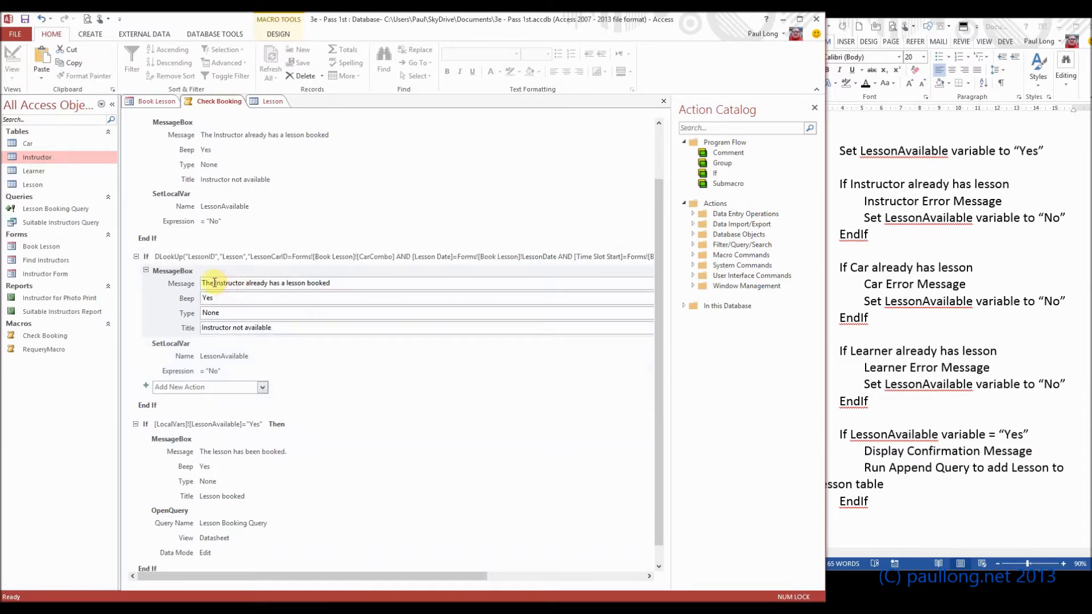
double_click(228, 284)
text(Ca)
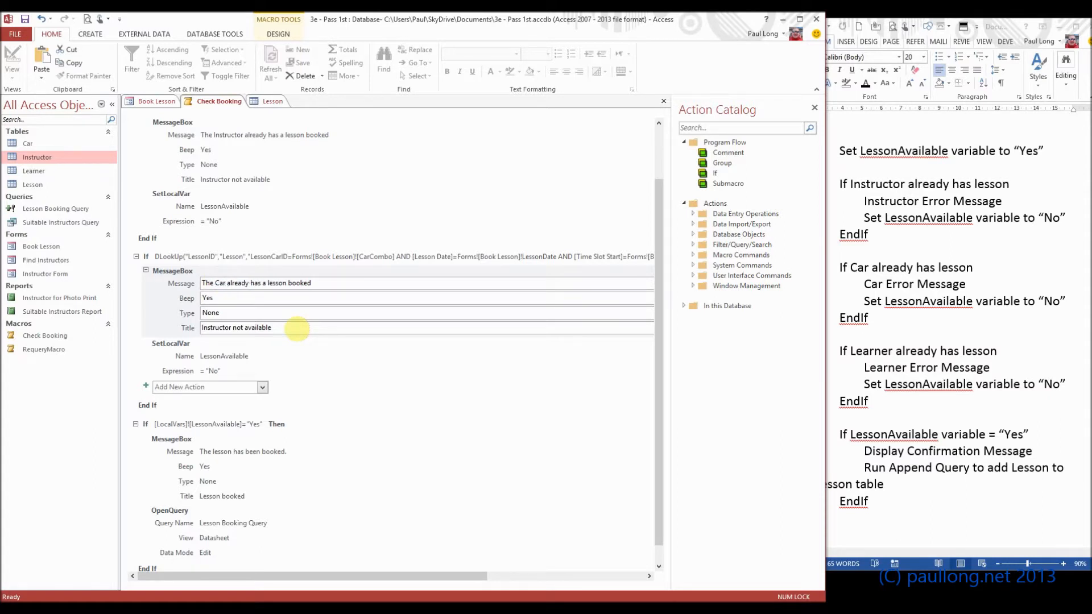
double_click(216, 328)
text(Ca)
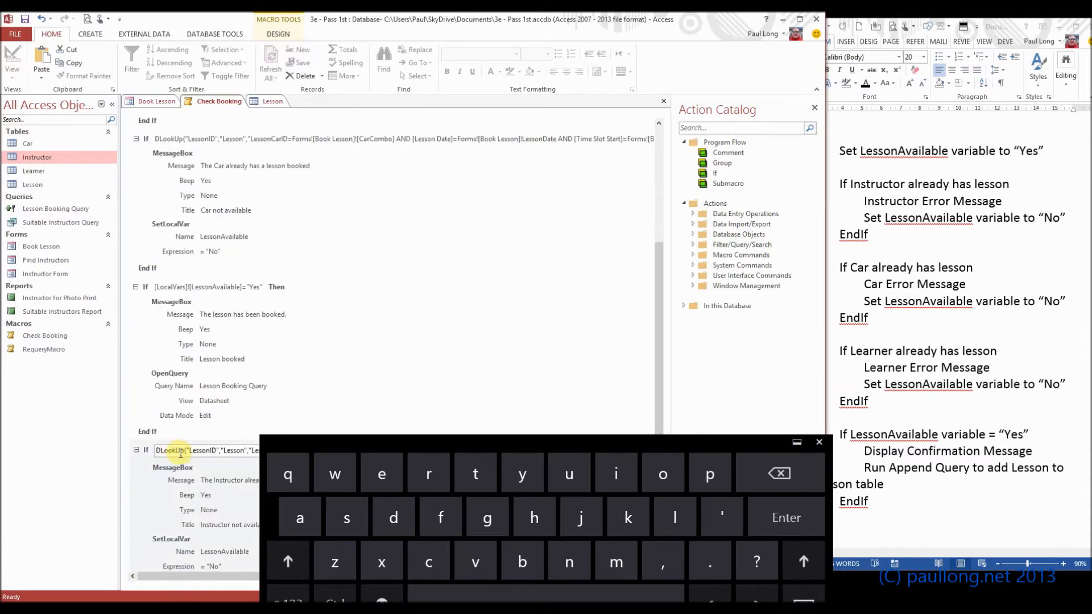
Select the newly pasted check block to turn it into the learner check
click(147, 287)
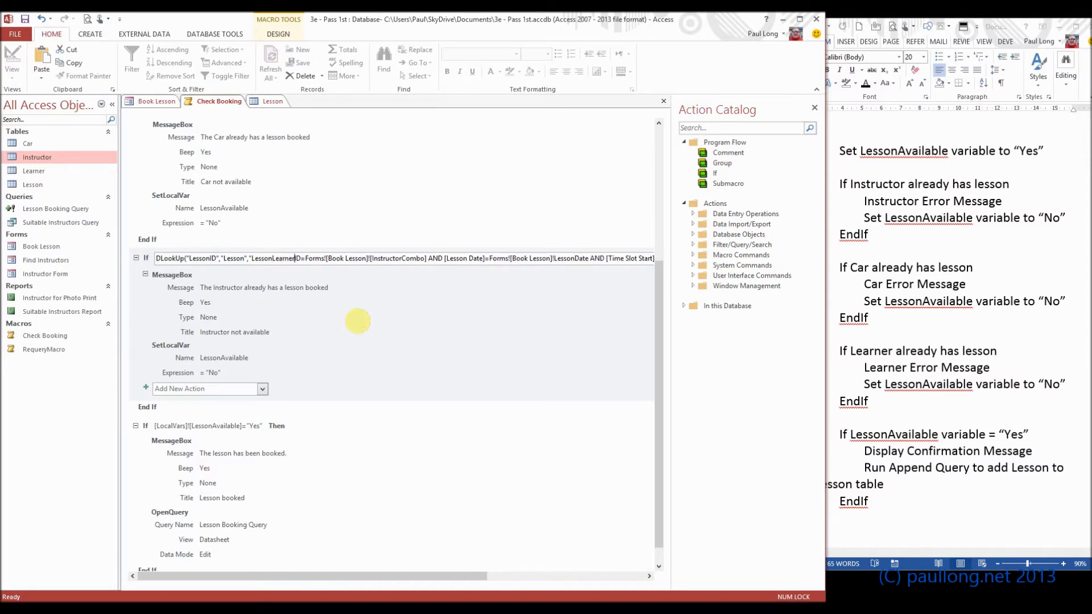
mouse_move(403, 258)
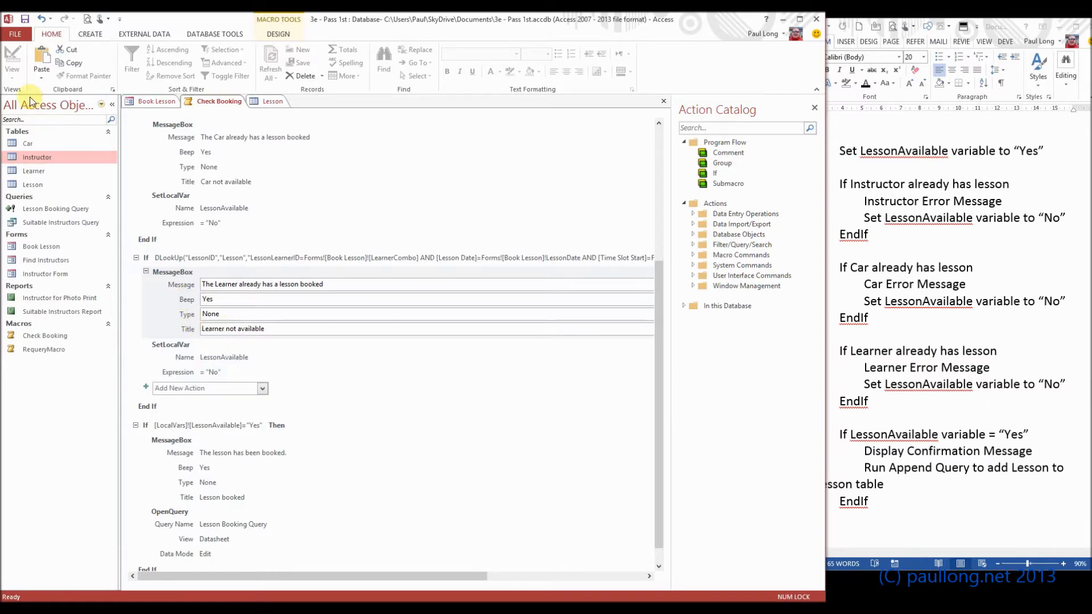
mouse_move(299, 317)
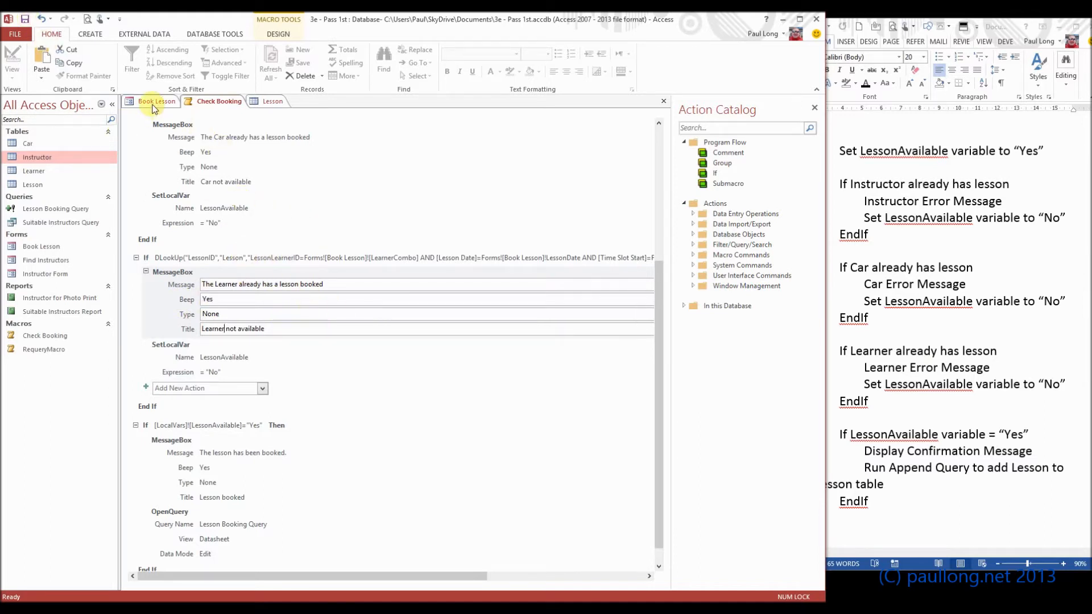
Run Check Booking on the Book Lesson form, dismiss 'Instructor not available', and view the Lesson table
click(155, 101)
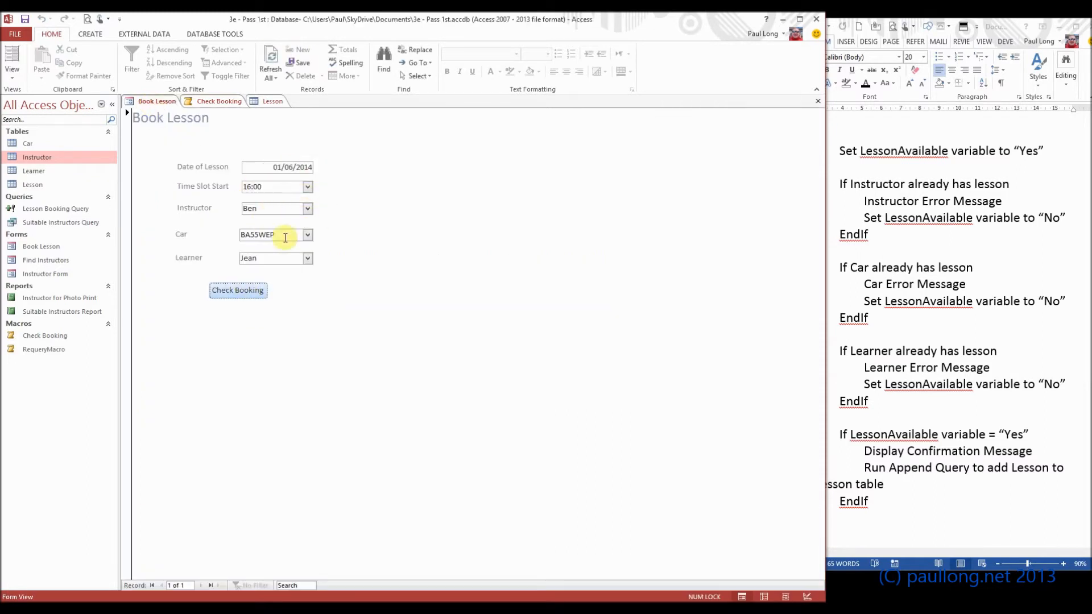
click(237, 290)
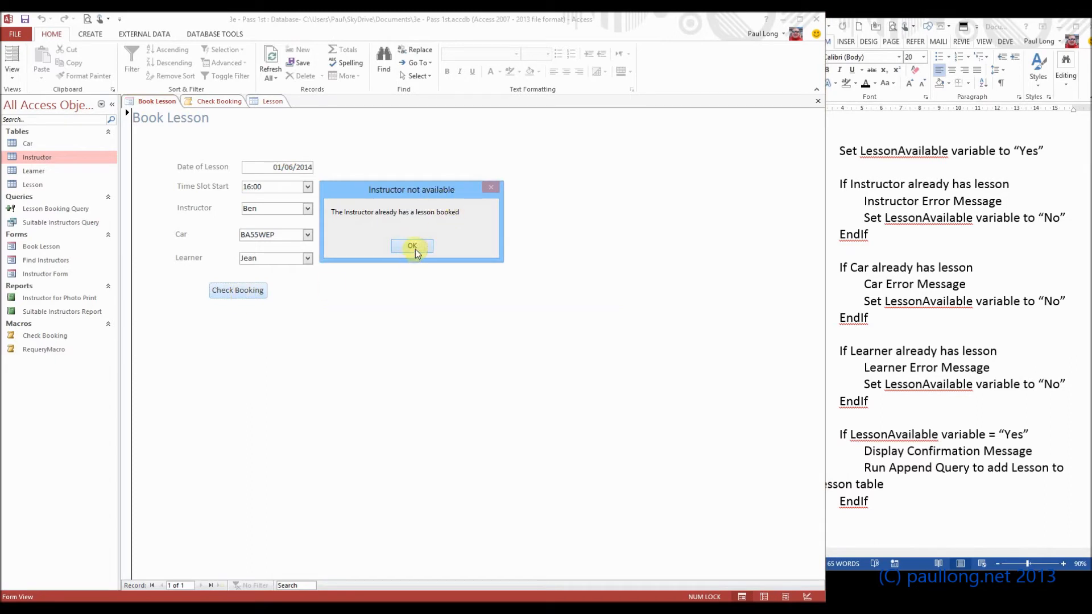
click(412, 245)
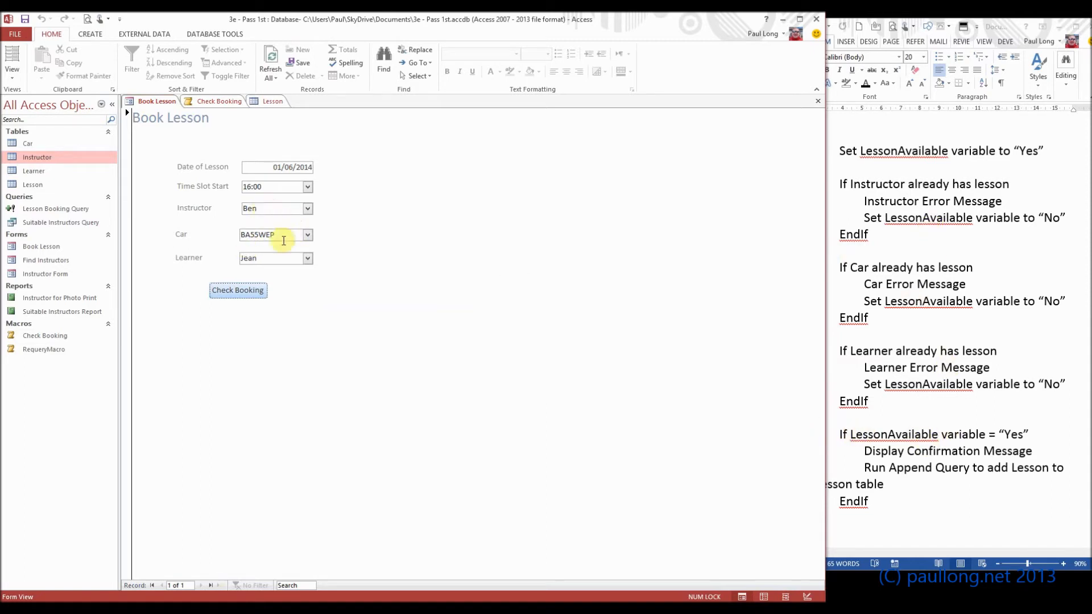
mouse_move(249, 125)
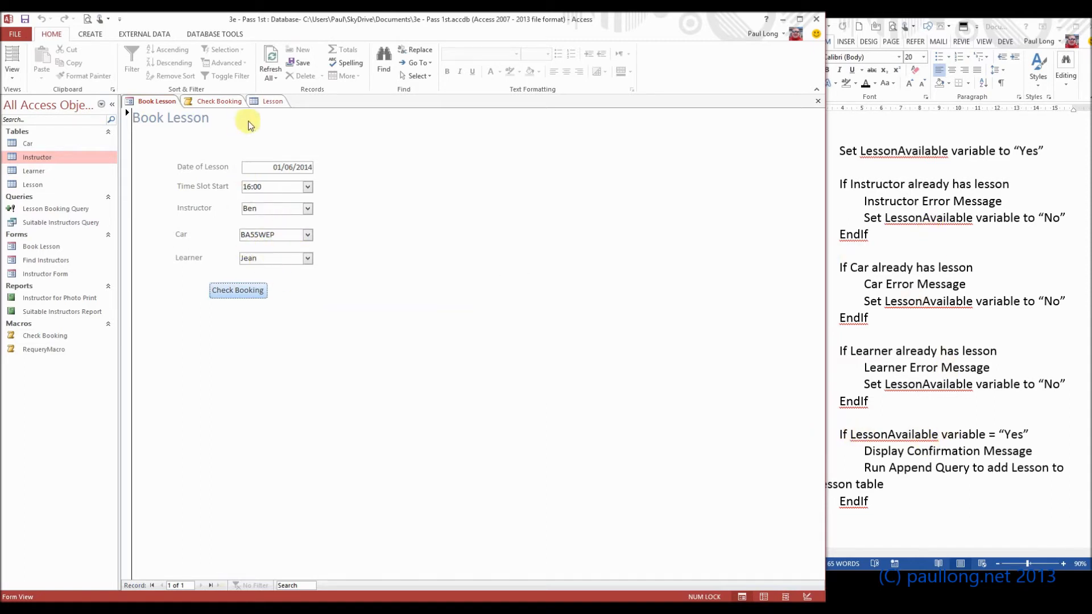
click(272, 101)
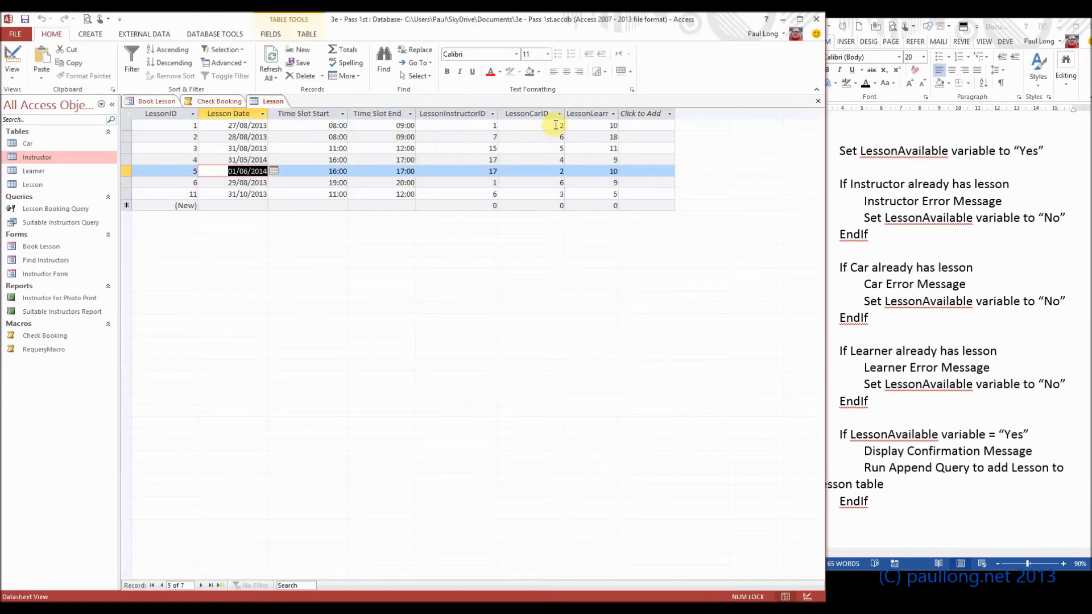
click(405, 171)
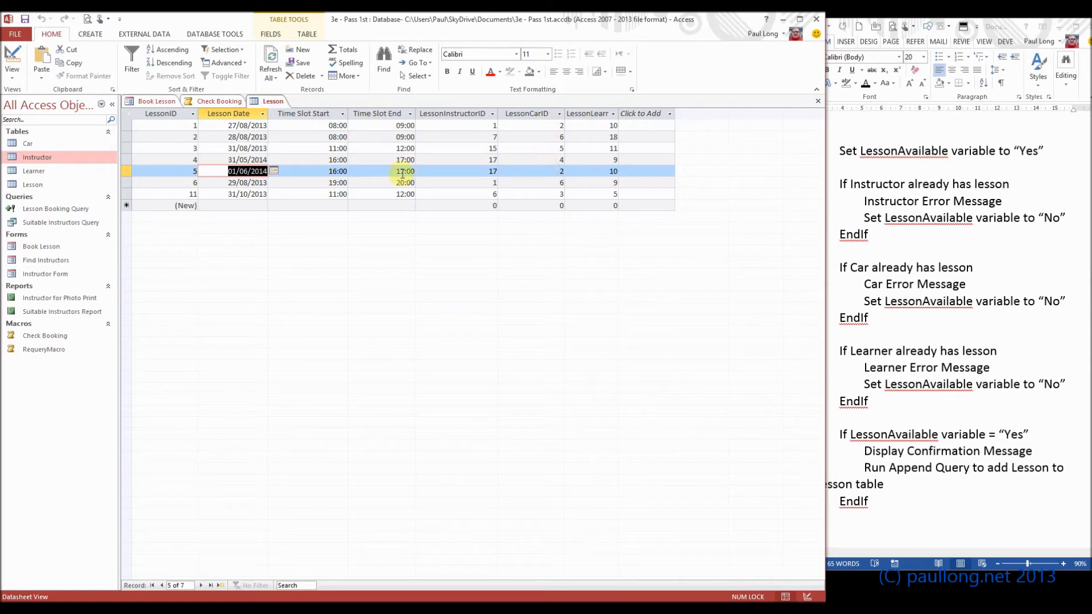
click(531, 172)
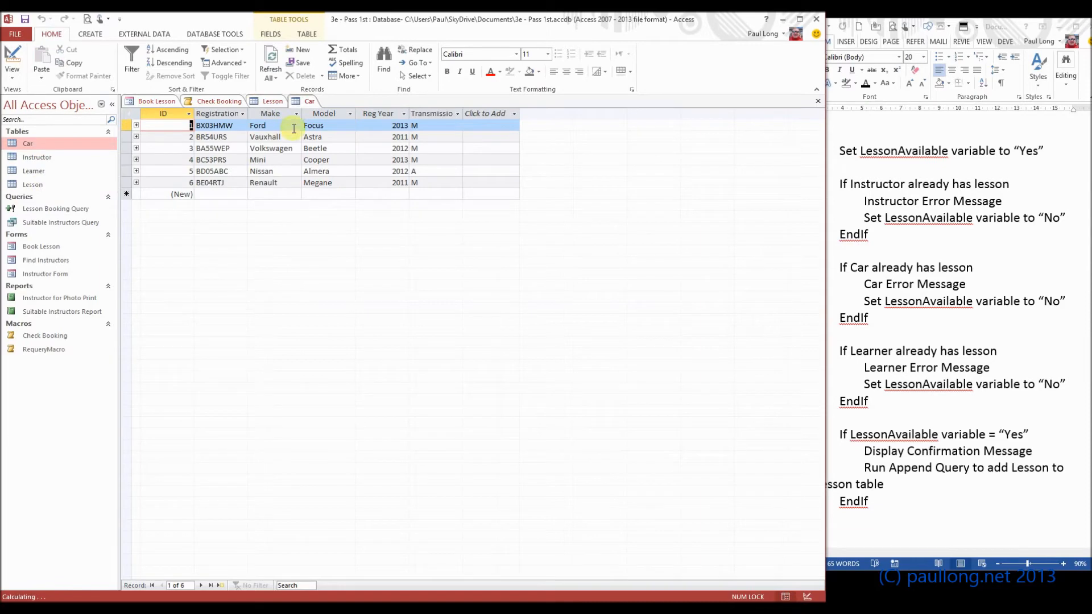
click(313, 137)
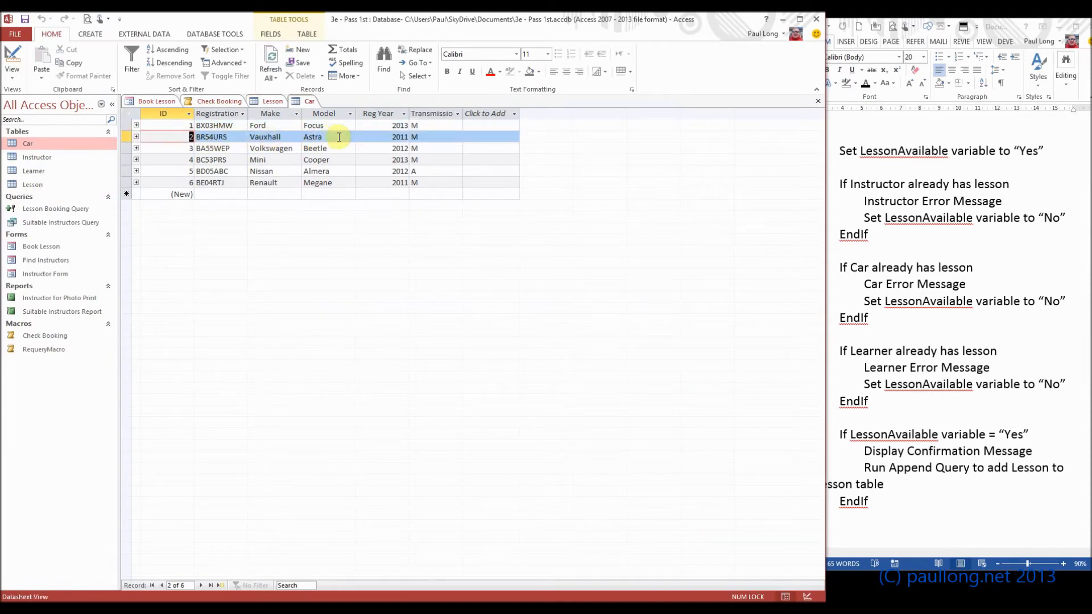
mouse_move(434, 132)
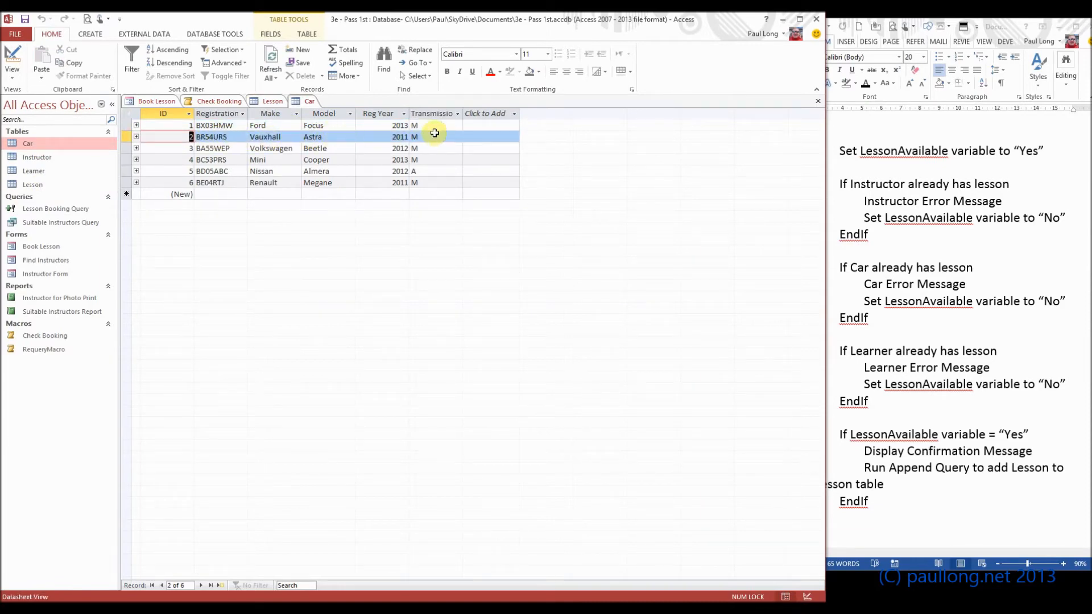
click(156, 101)
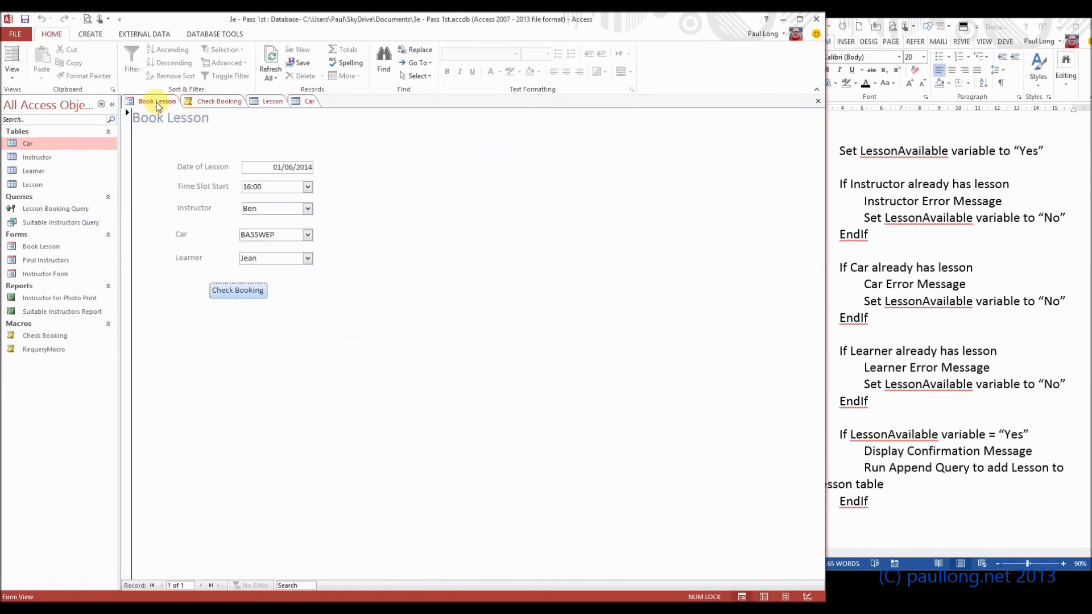
click(307, 235)
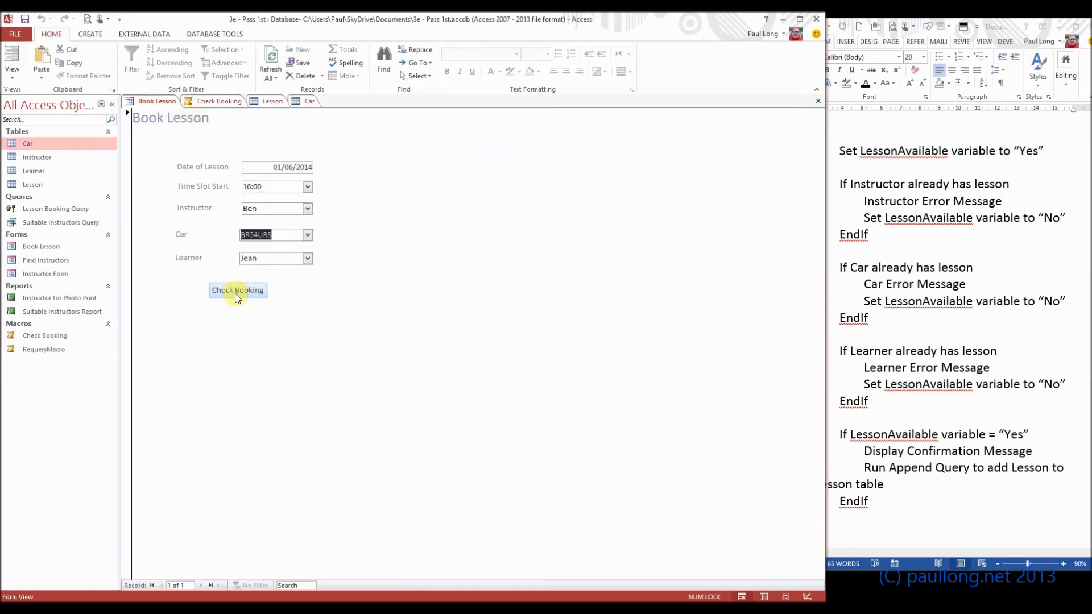
click(236, 290)
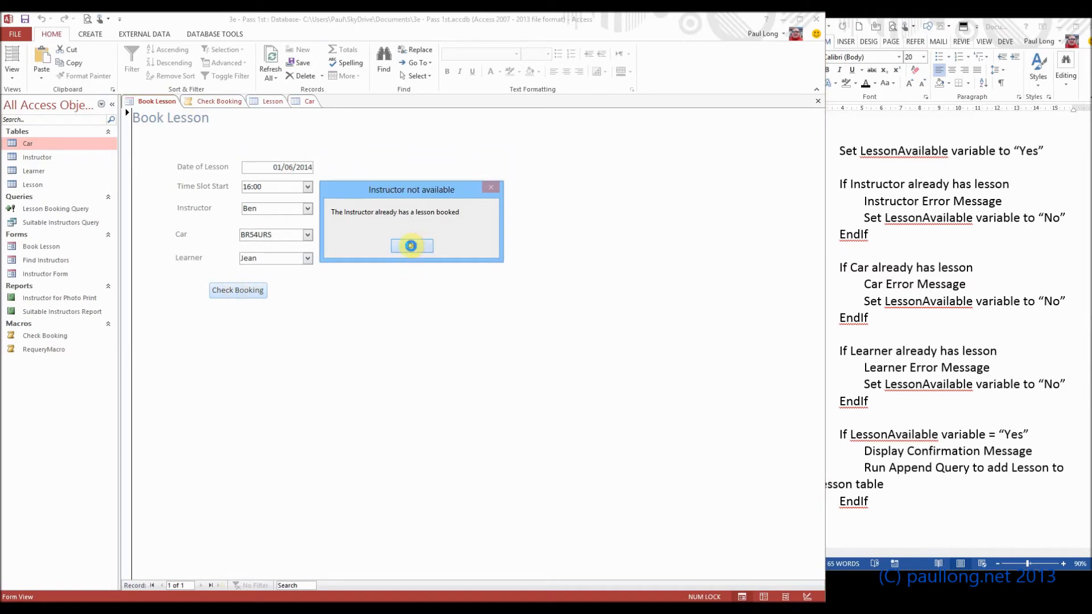
click(411, 246)
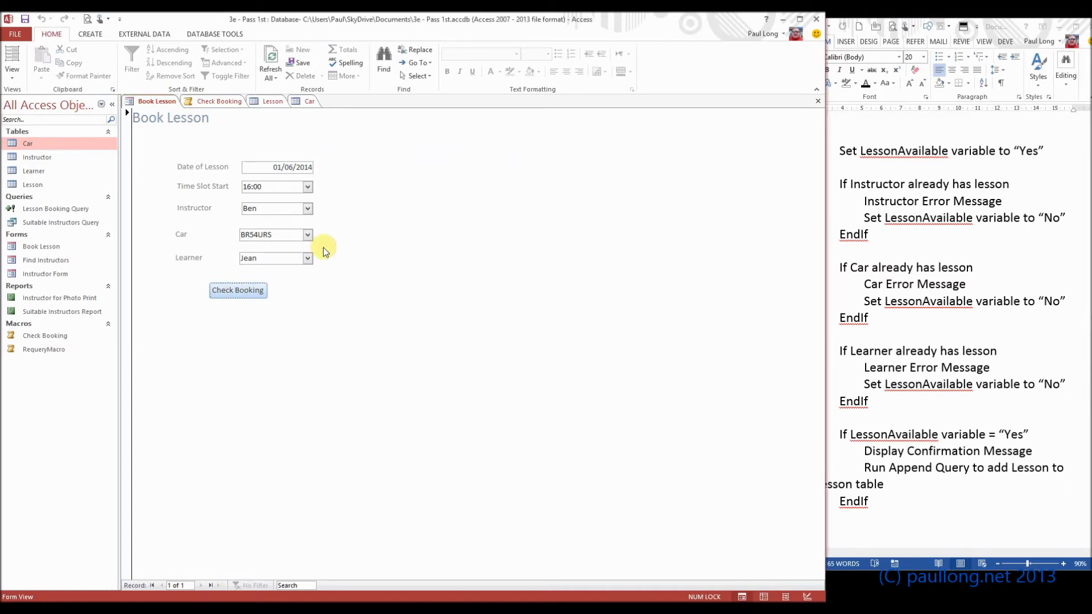
mouse_move(49, 204)
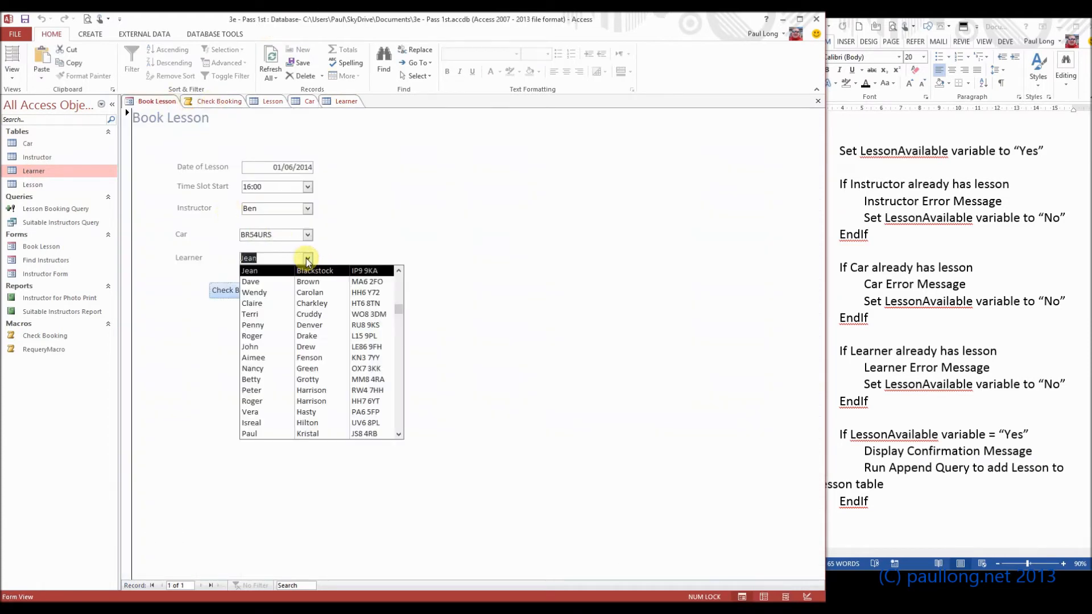
mouse_move(400, 309)
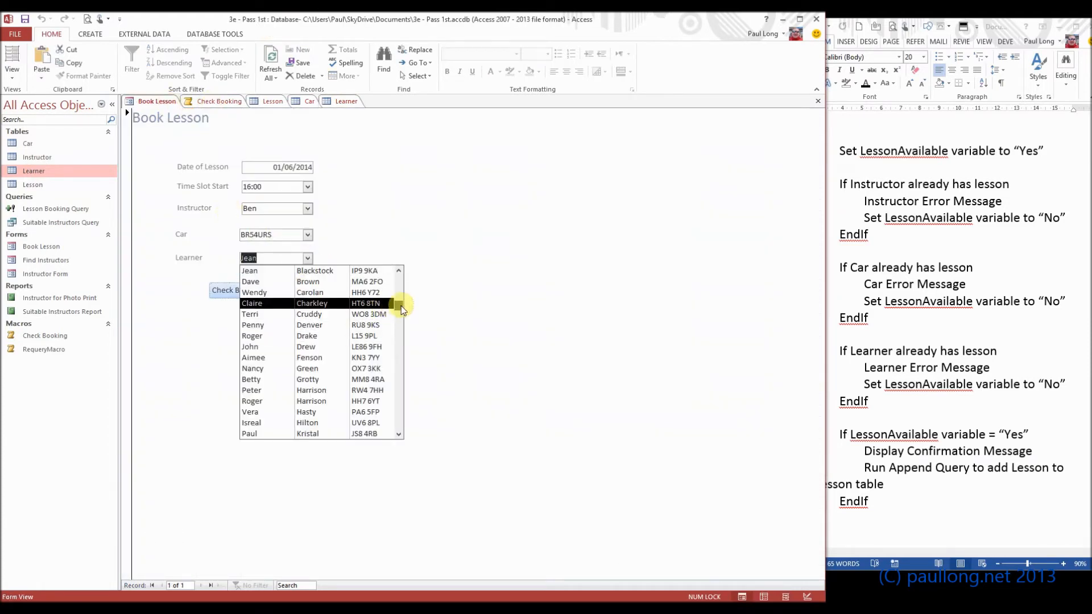
click(253, 357)
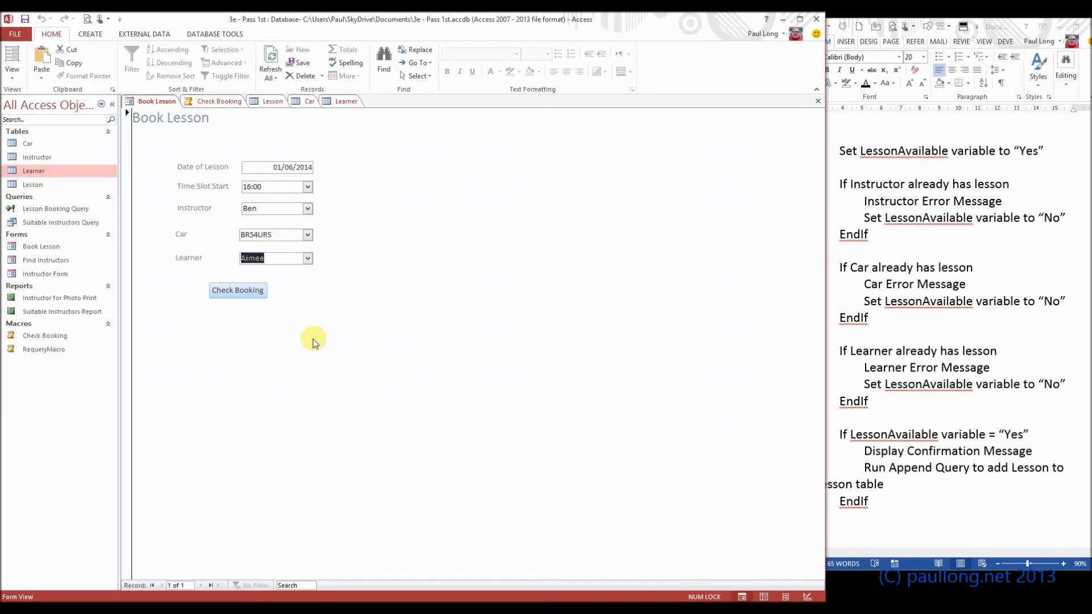
click(237, 290)
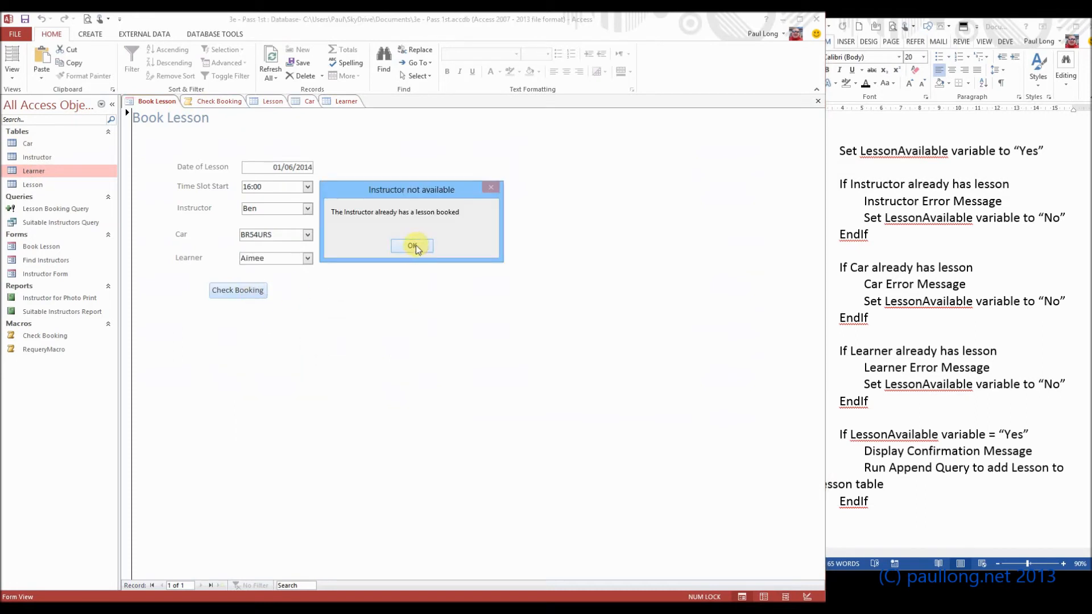
click(412, 246)
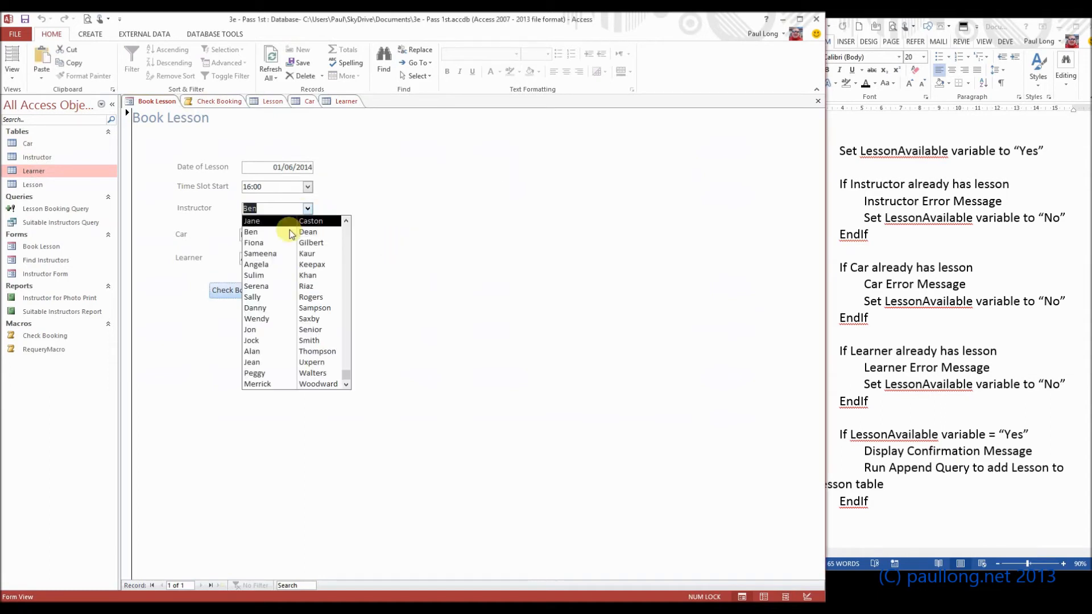
click(255, 286)
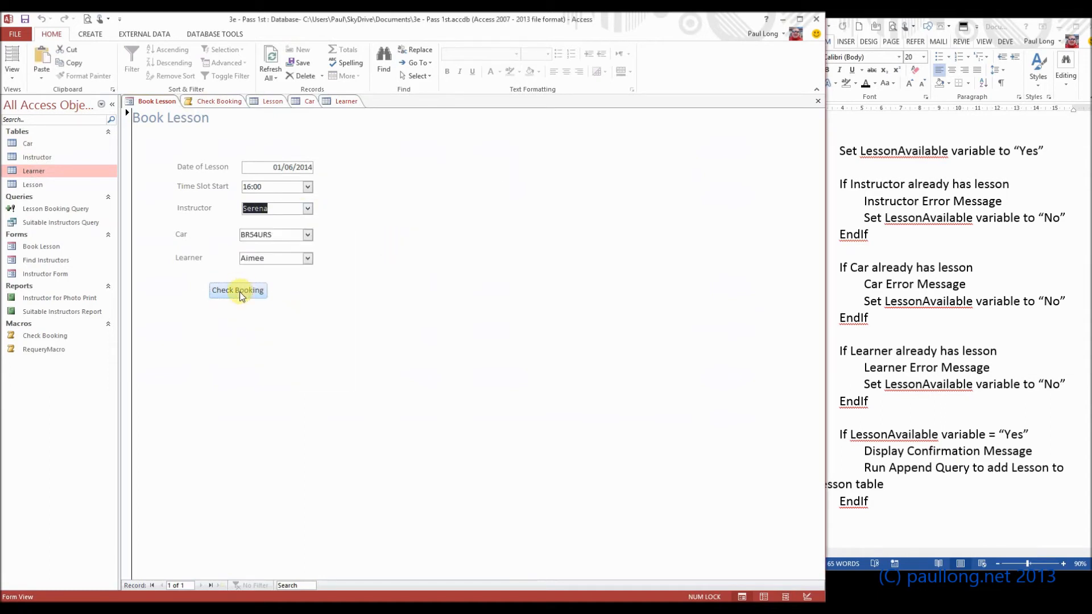
click(236, 290)
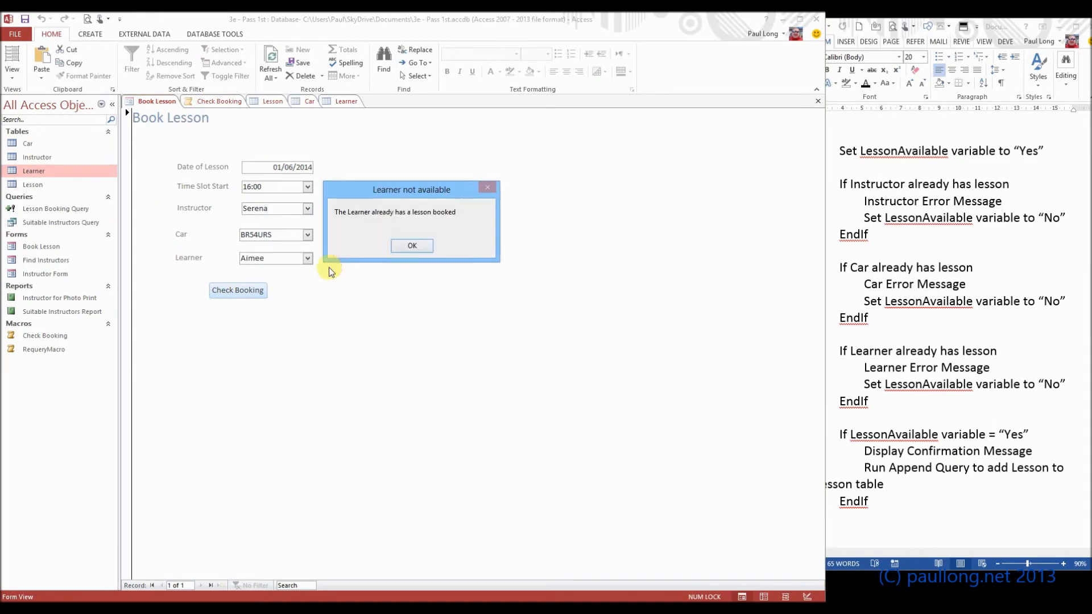
click(412, 245)
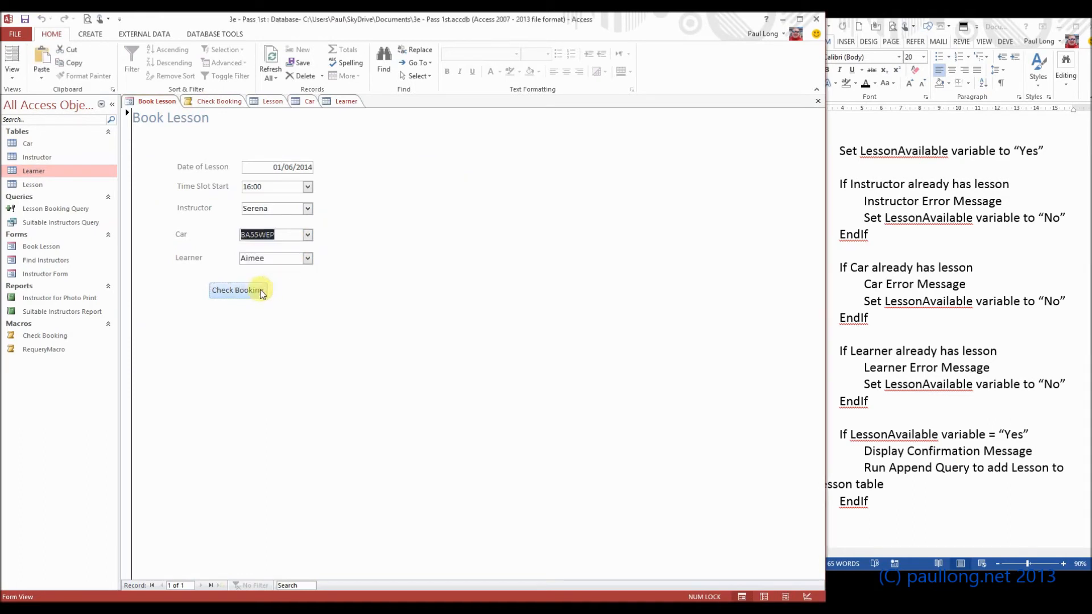
click(237, 290)
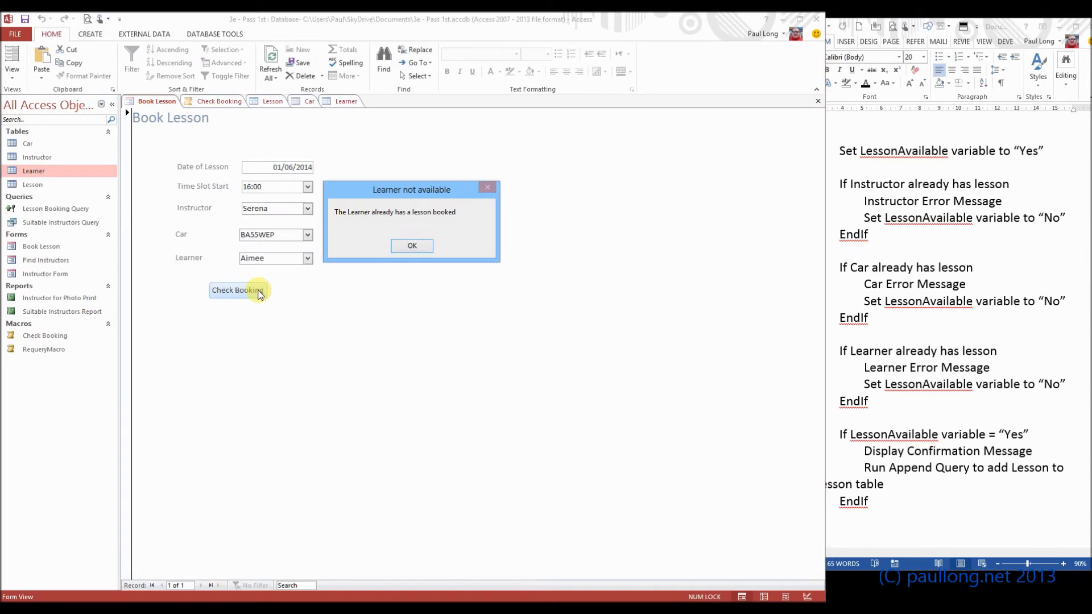
click(411, 246)
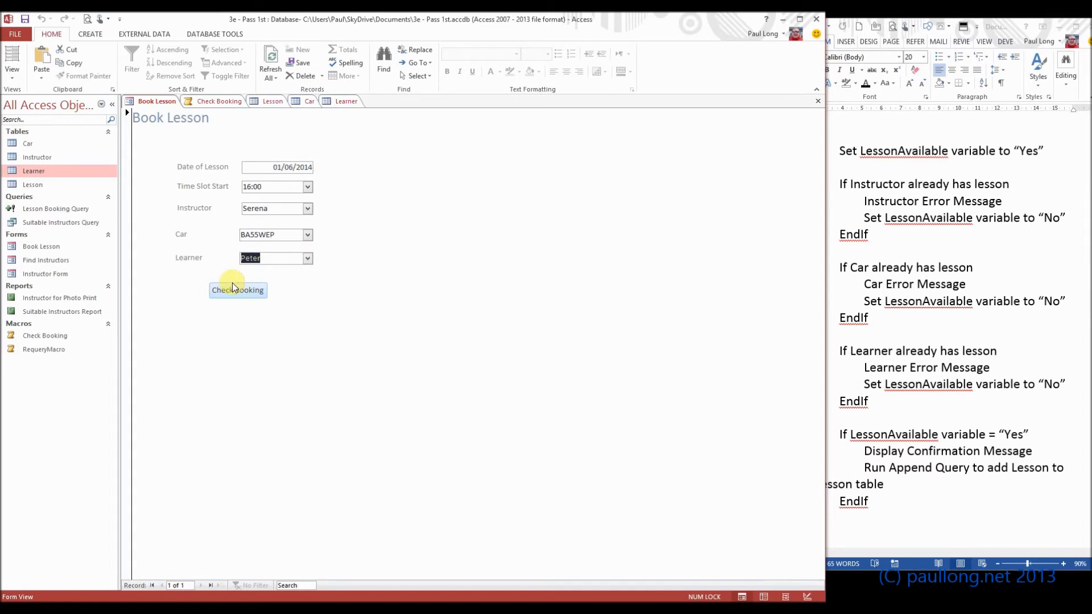
Check the booking with learner Peter, accept 'Lesson booked' and agree to run the append query
click(238, 290)
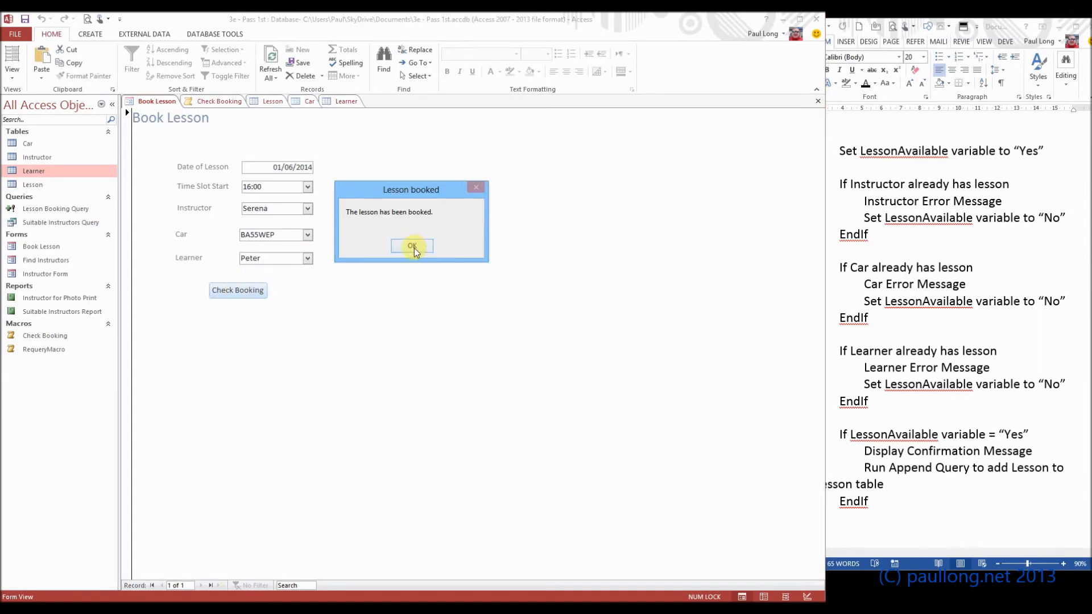
mouse_move(430, 287)
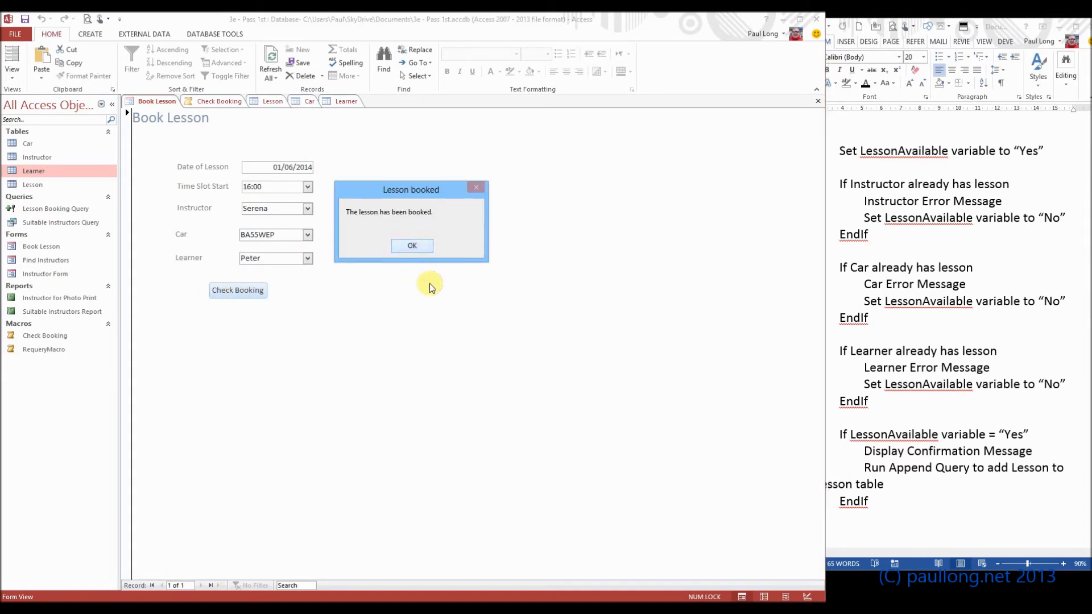
mouse_move(362, 333)
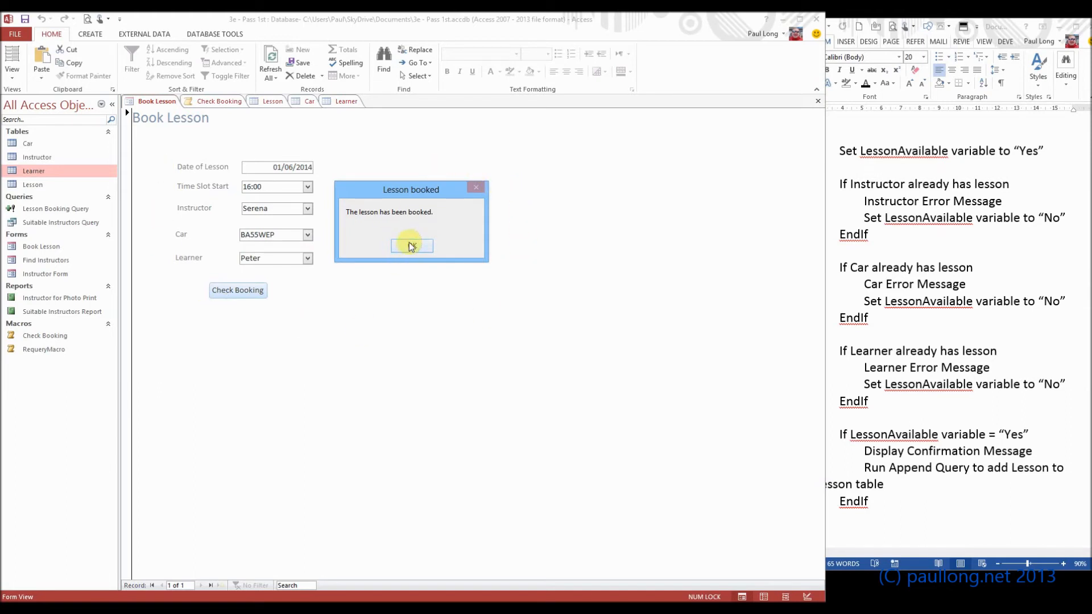
click(411, 246)
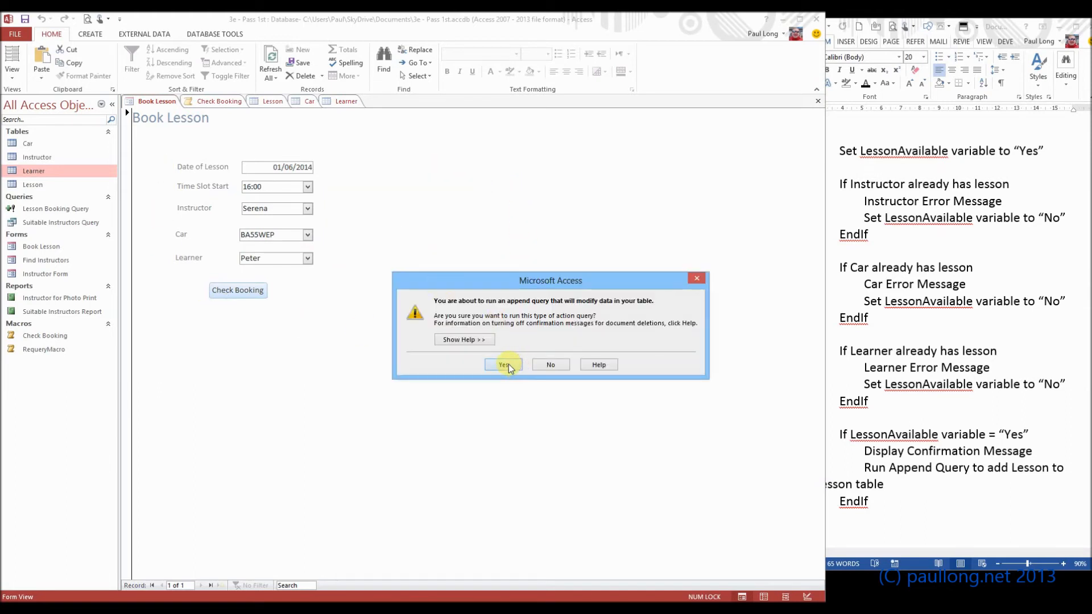
click(503, 365)
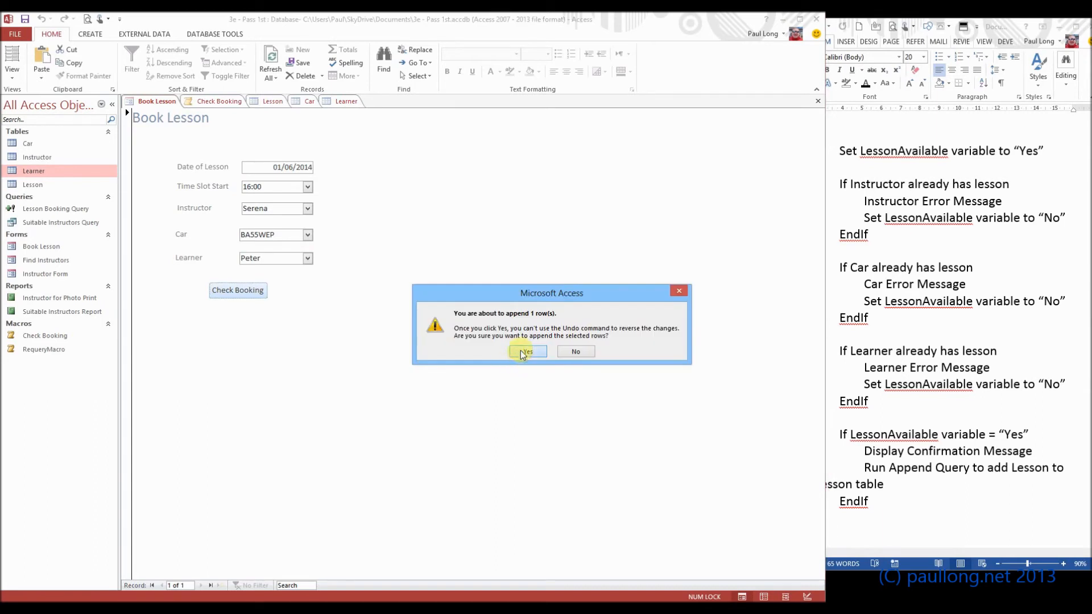
Confirm appending the row, reopen Lesson to see lesson 12 on 01/06/2014 16:00, and return to Book Lesson
click(526, 351)
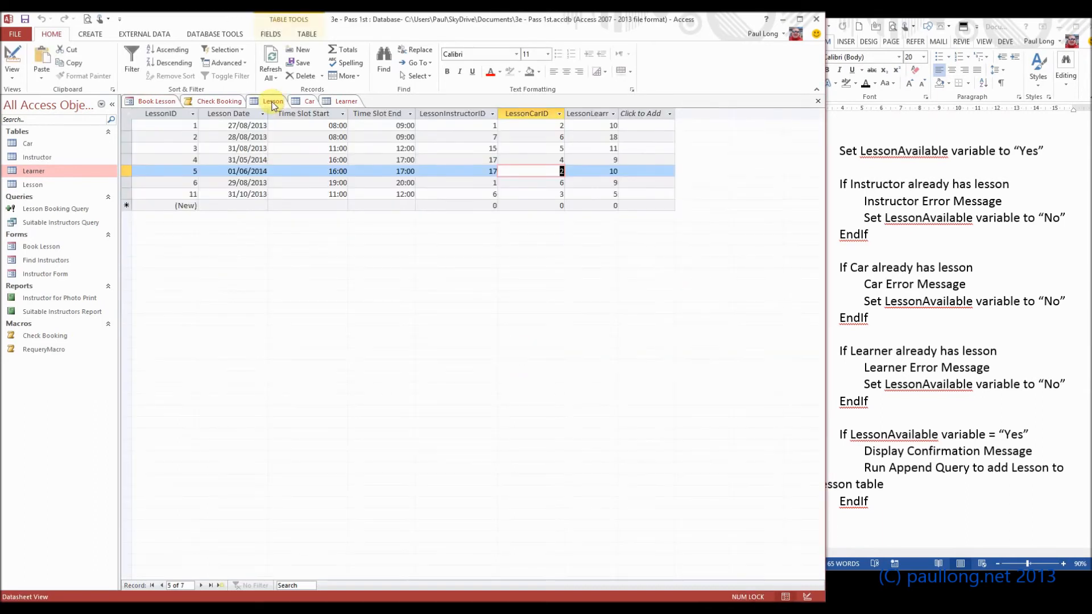
click(155, 101)
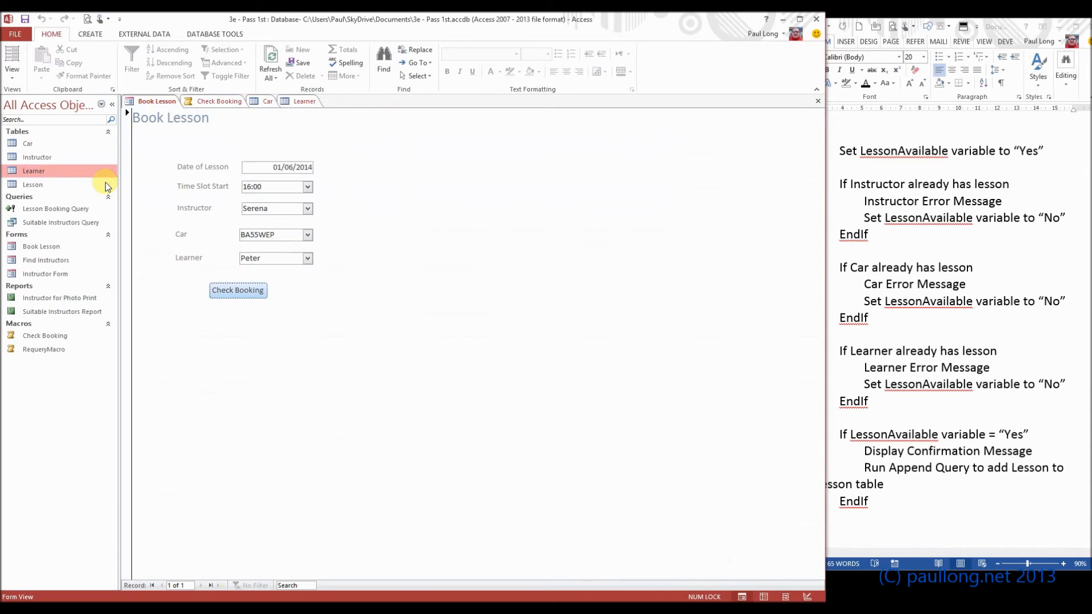
double_click(32, 185)
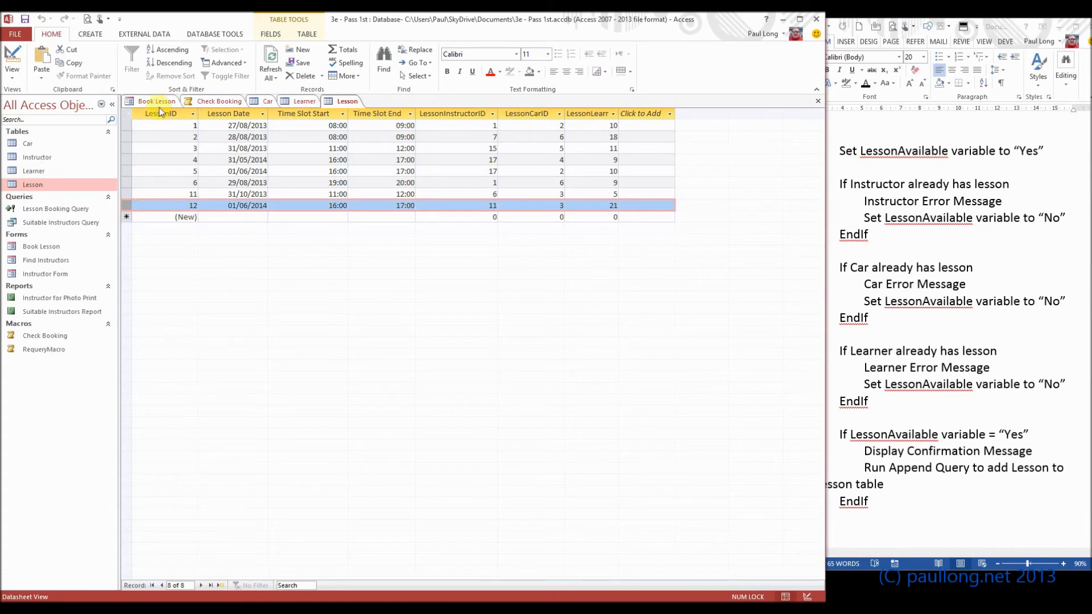
click(154, 102)
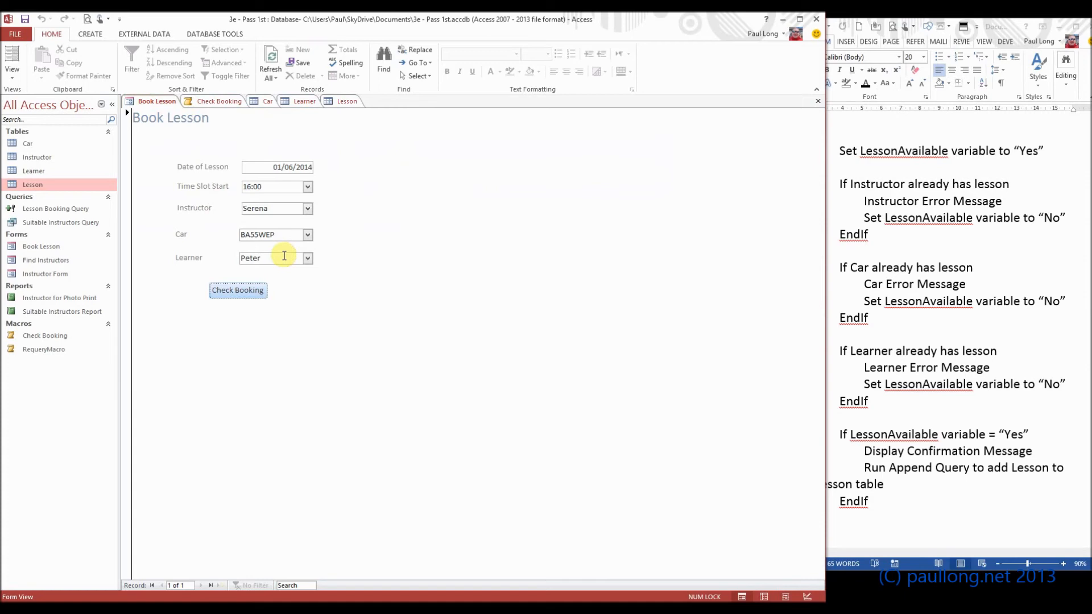
mouse_move(274, 207)
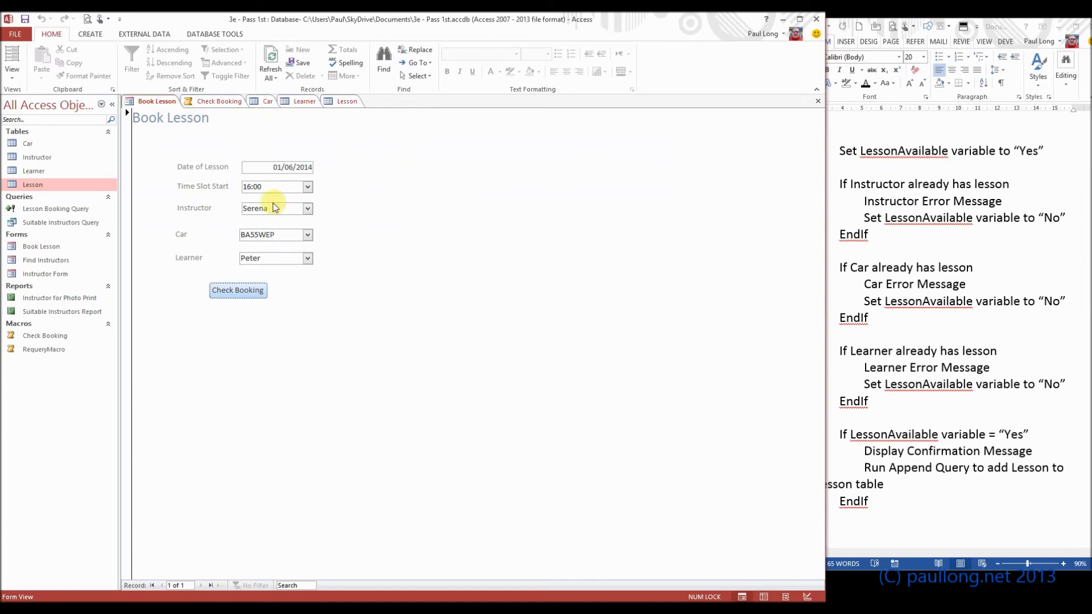
click(219, 101)
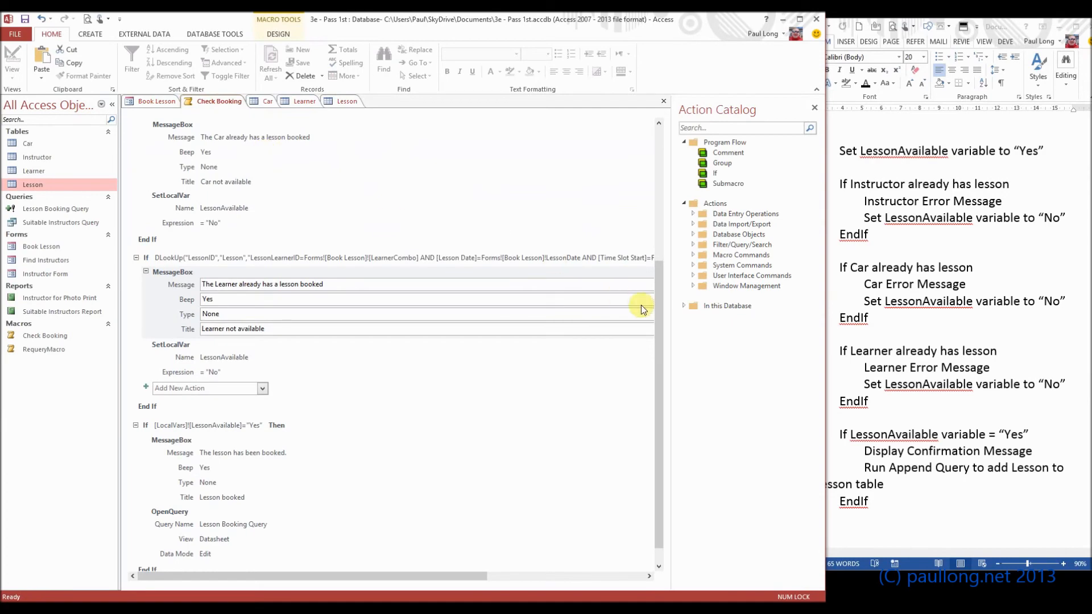
scroll(up, 3)
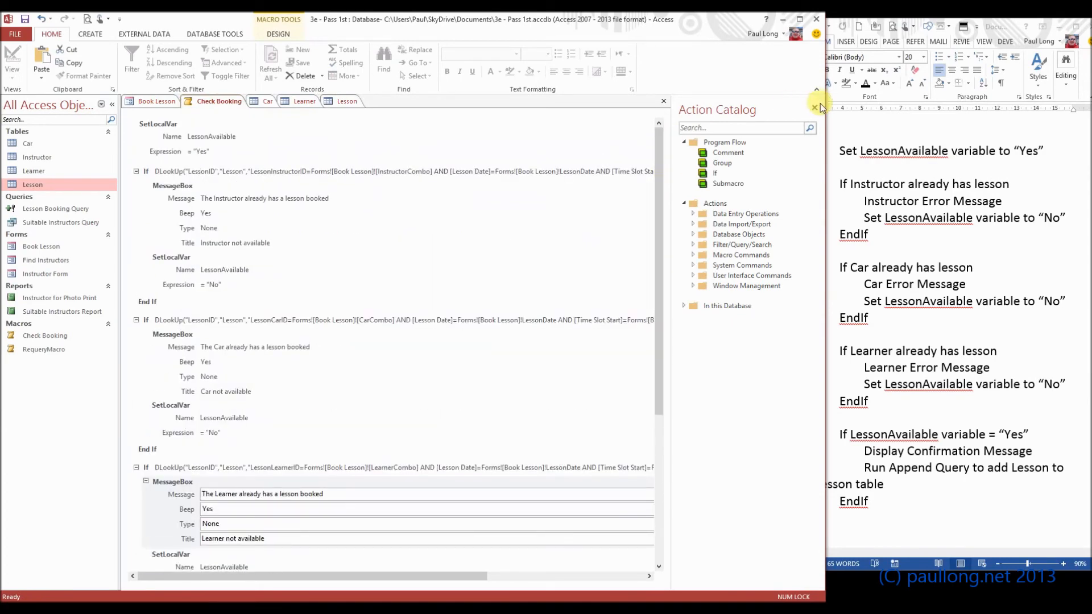
click(813, 108)
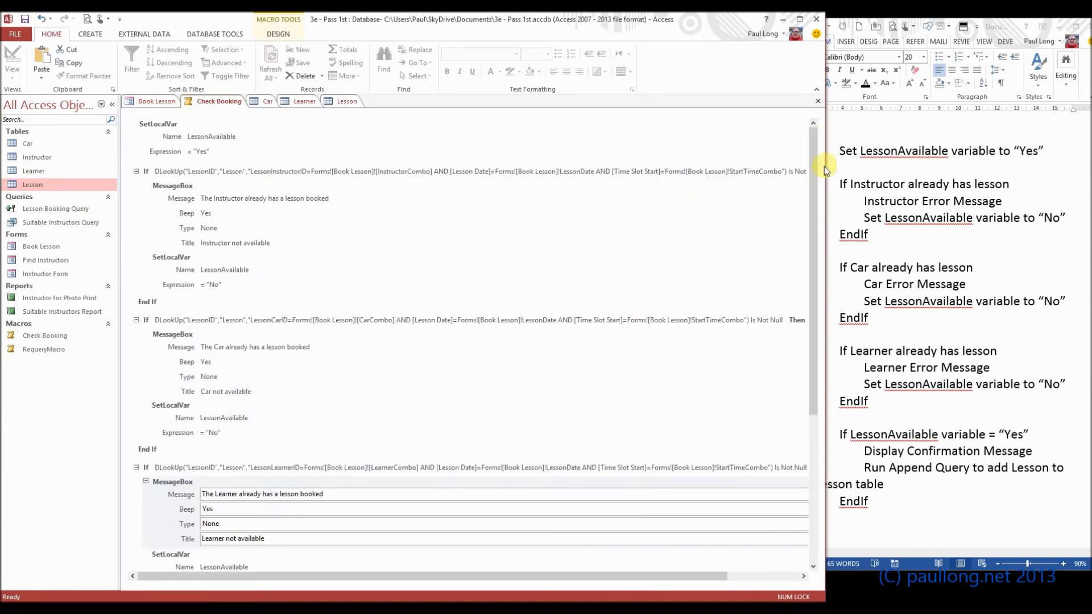
mouse_move(552, 173)
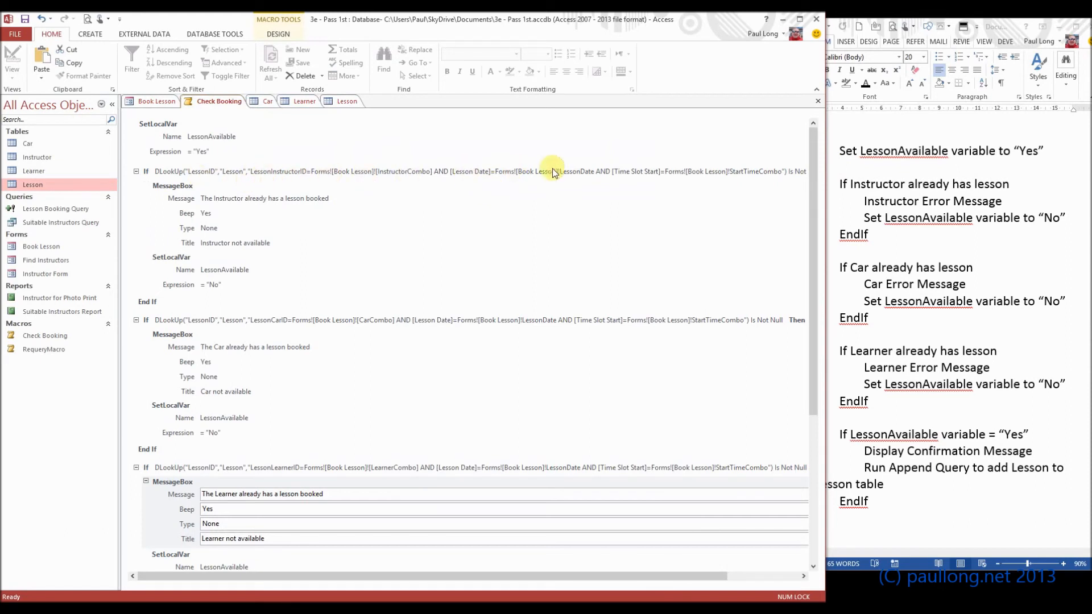
mouse_move(212, 338)
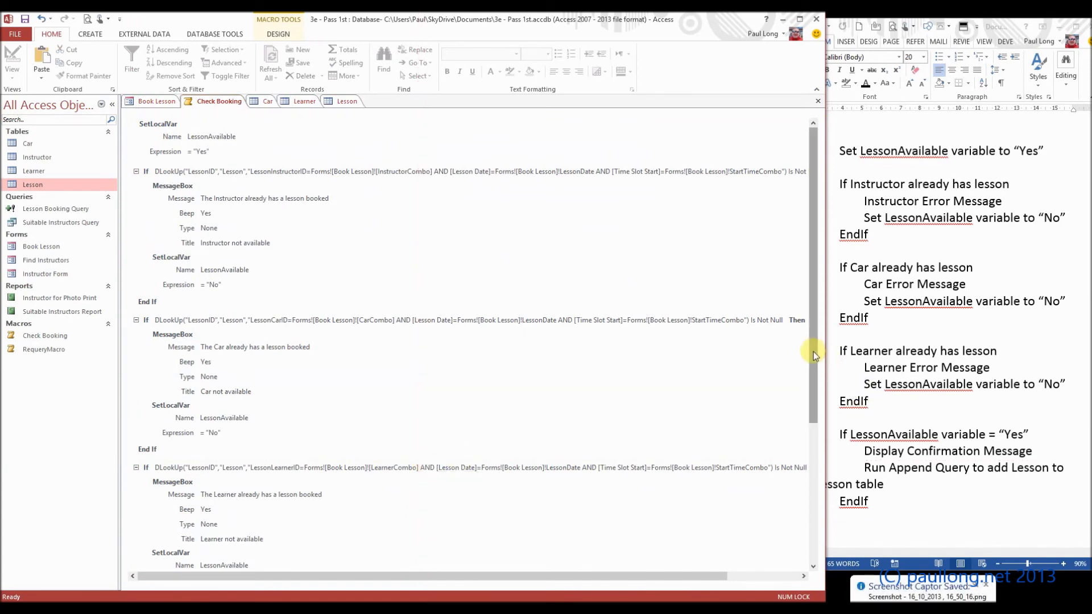
scroll(down, 3)
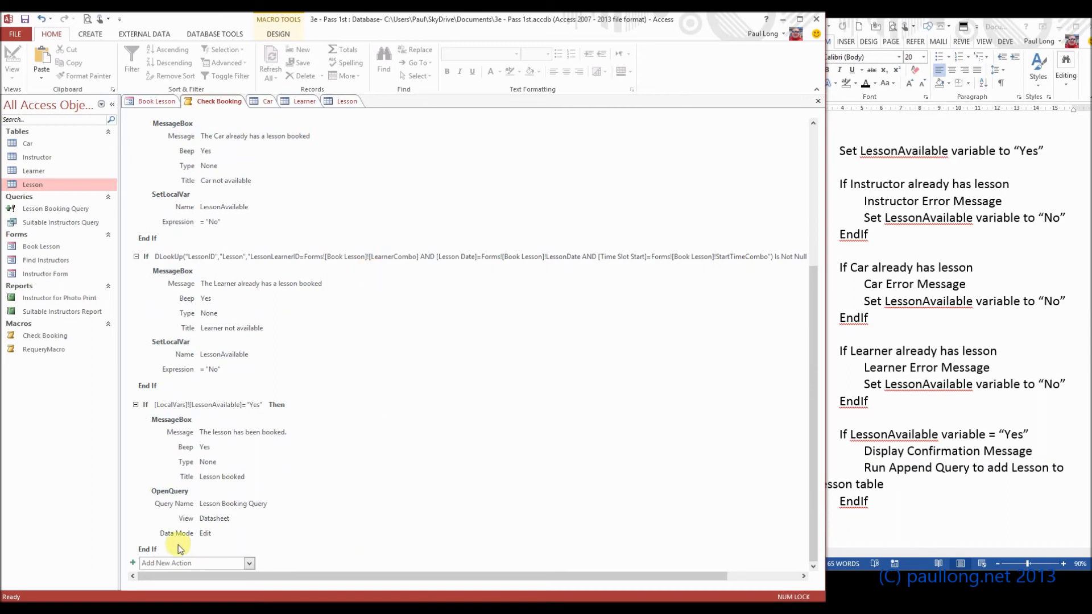
mouse_move(179, 548)
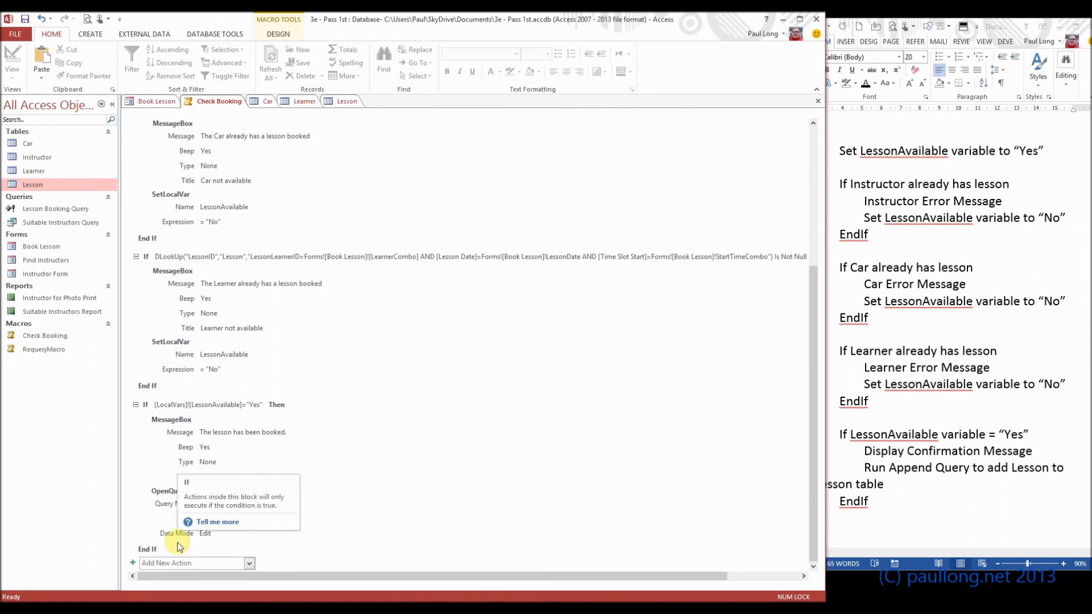
mouse_move(138, 498)
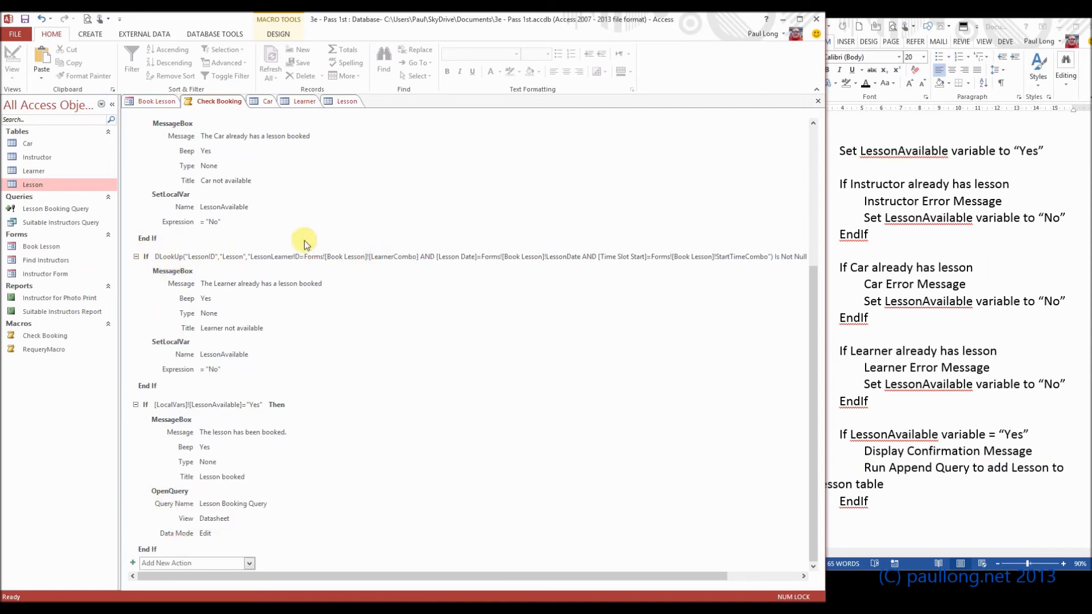
mouse_move(570, 261)
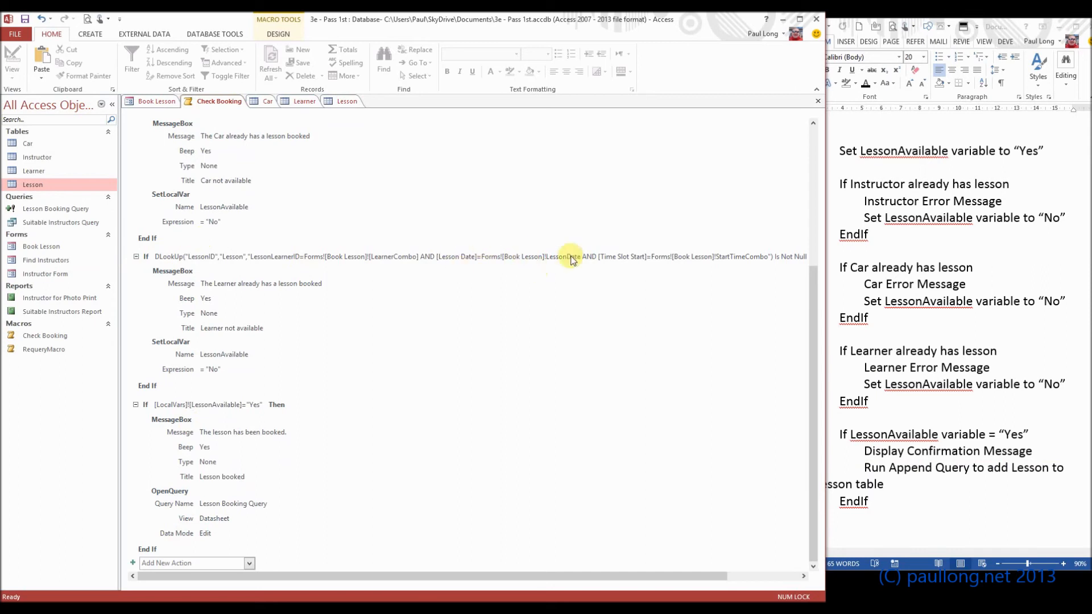
mouse_move(545, 274)
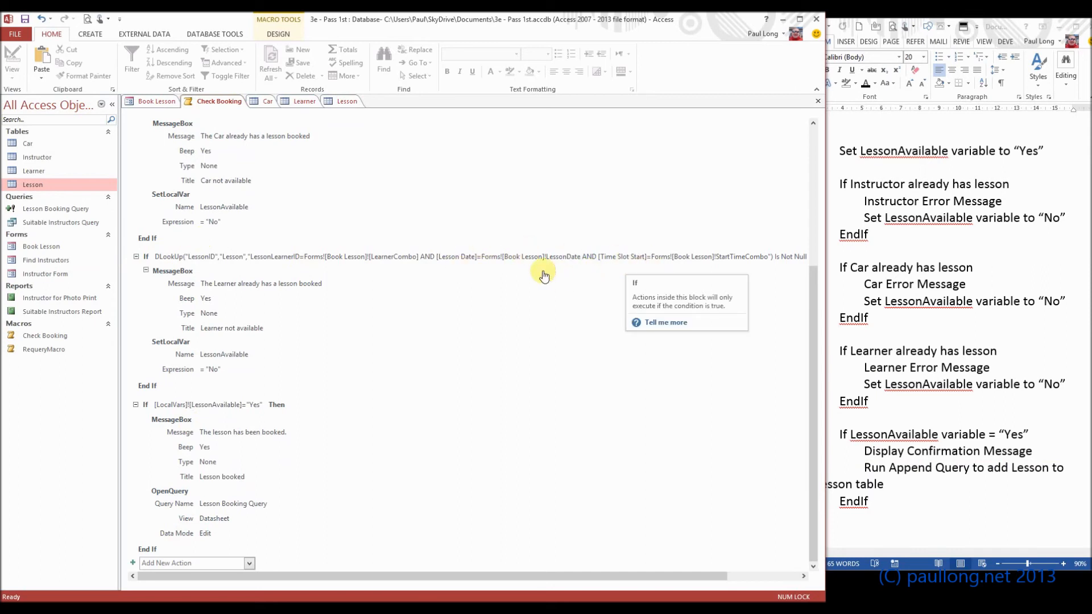
scroll(up, 3)
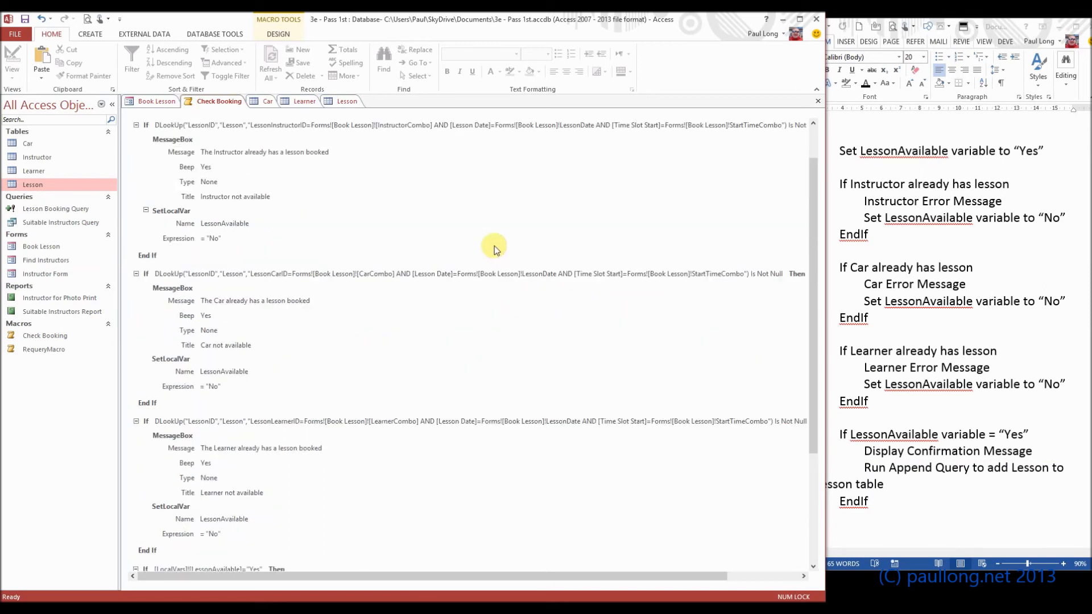
scroll(up, 3)
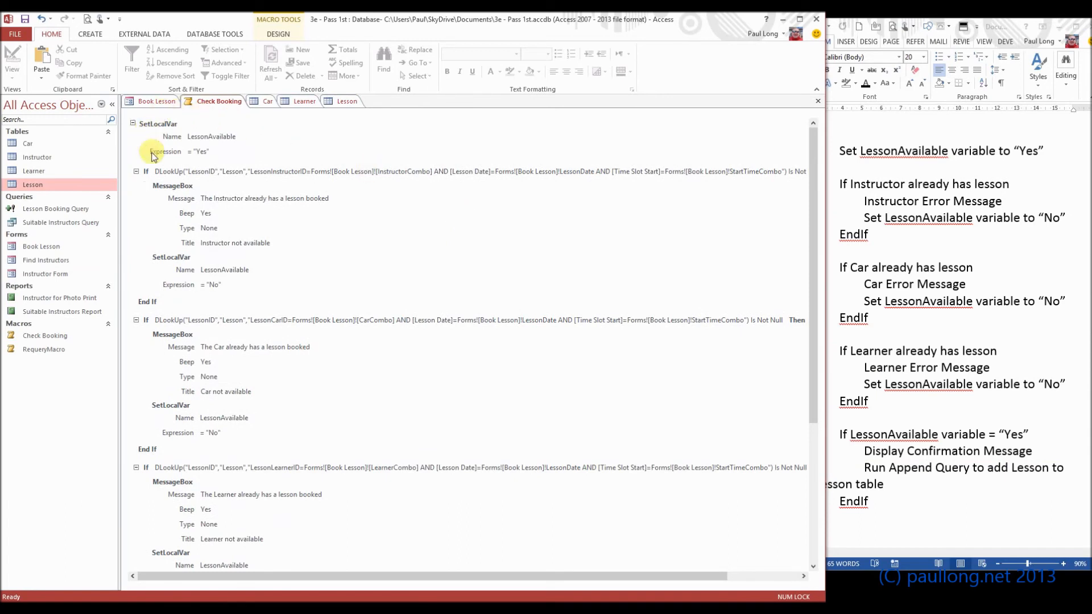
mouse_move(186, 172)
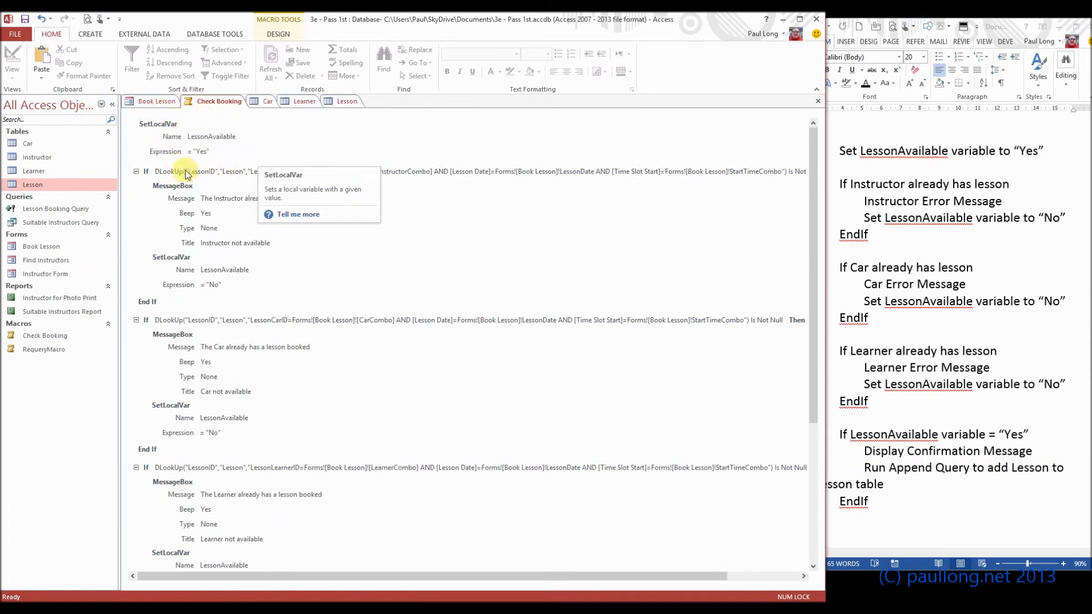
mouse_move(147, 171)
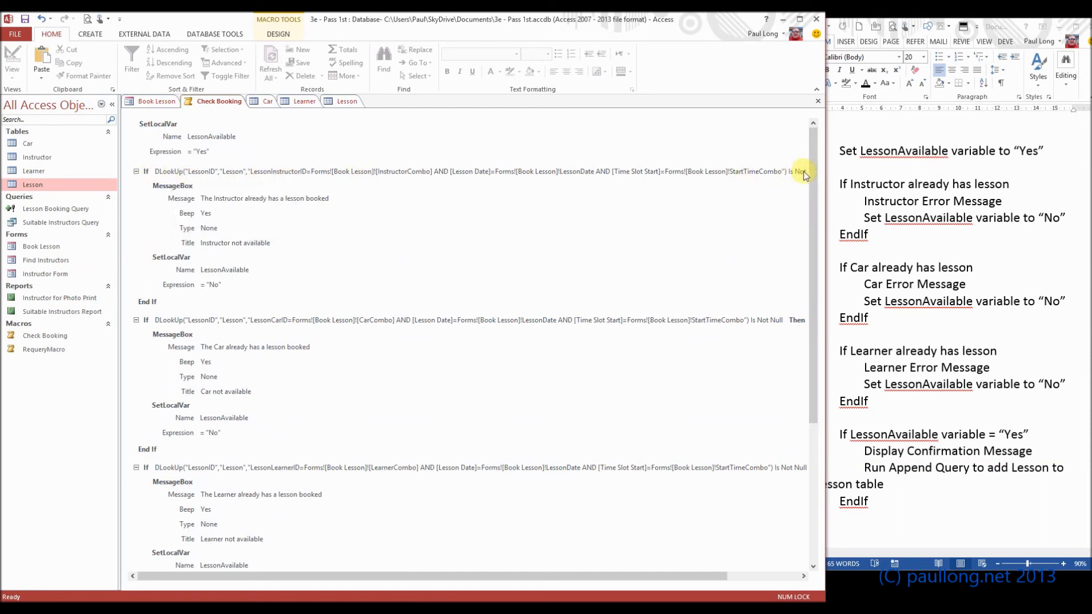
mouse_move(204, 176)
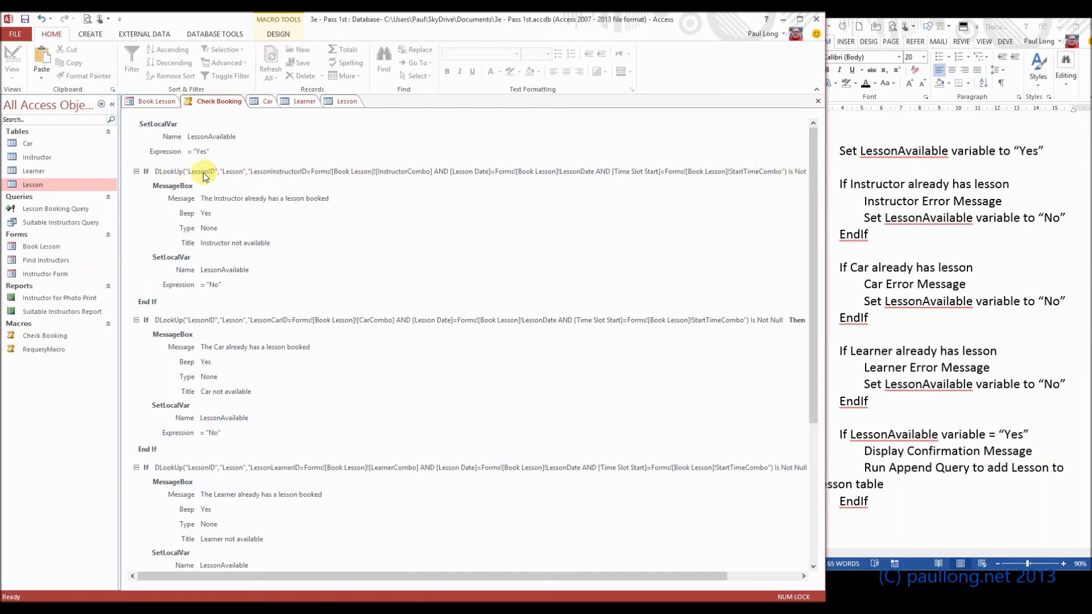
mouse_move(309, 177)
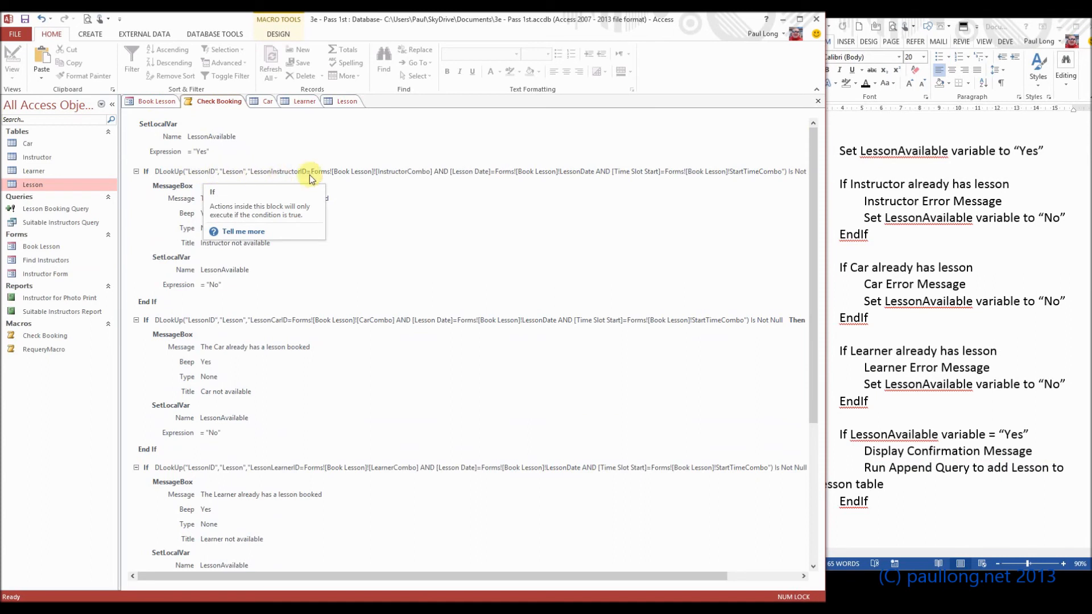
mouse_move(688, 181)
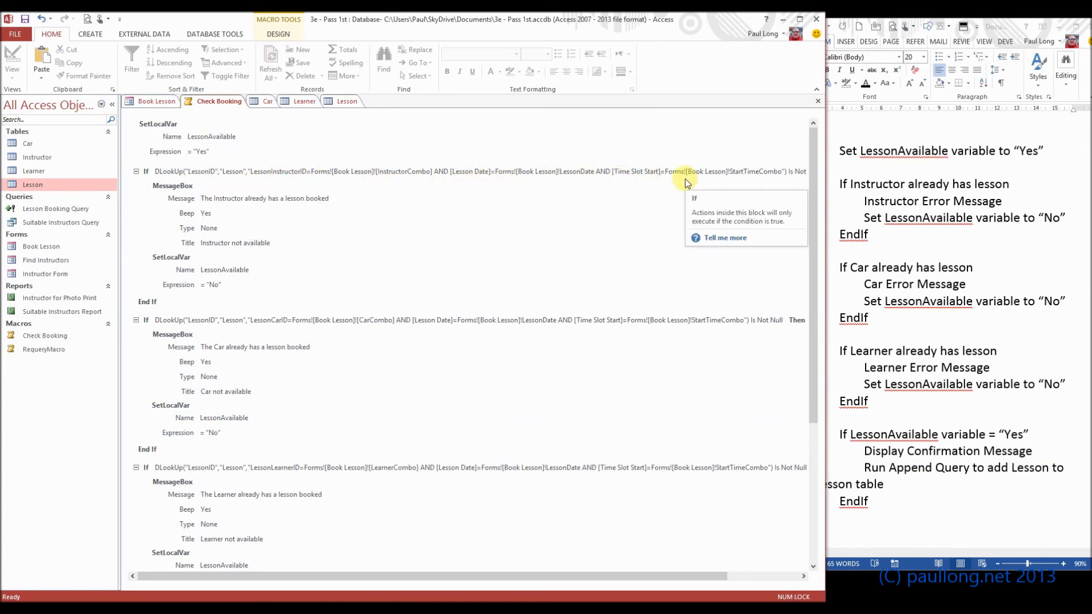
mouse_move(218, 220)
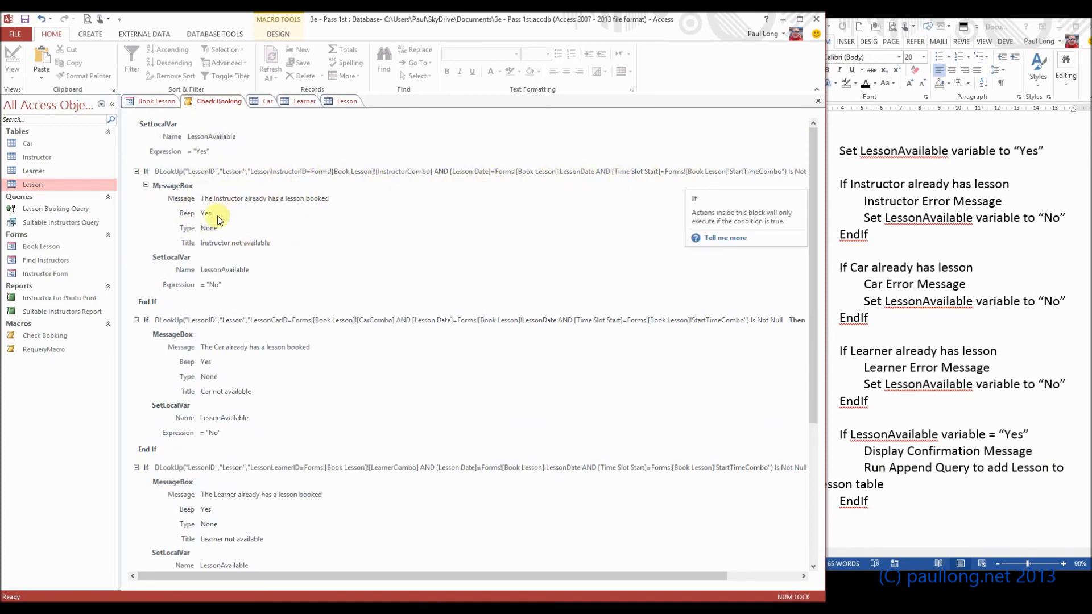
mouse_move(219, 280)
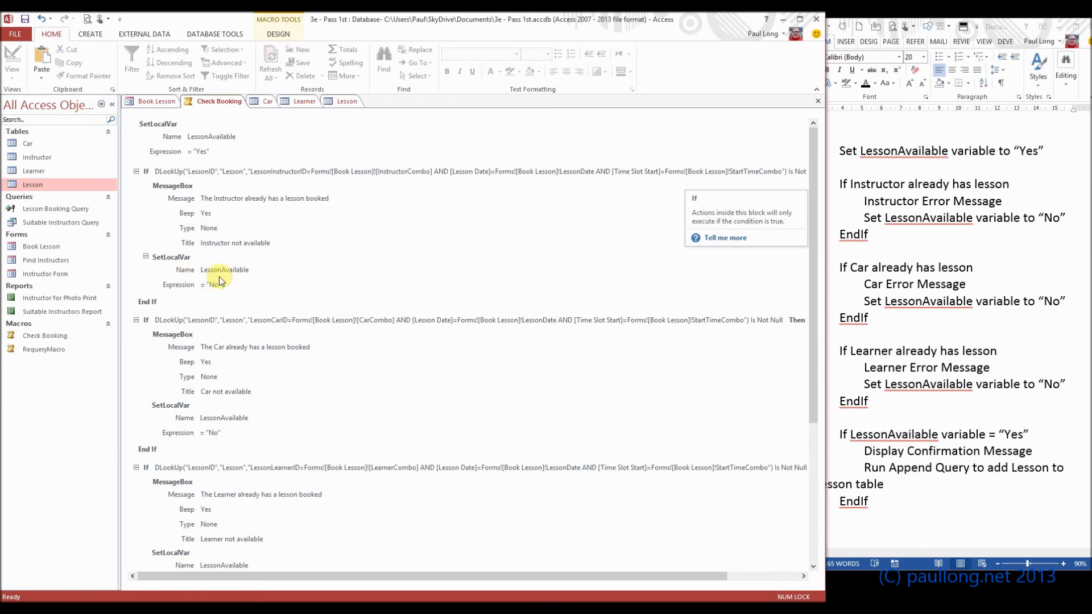
mouse_move(211, 375)
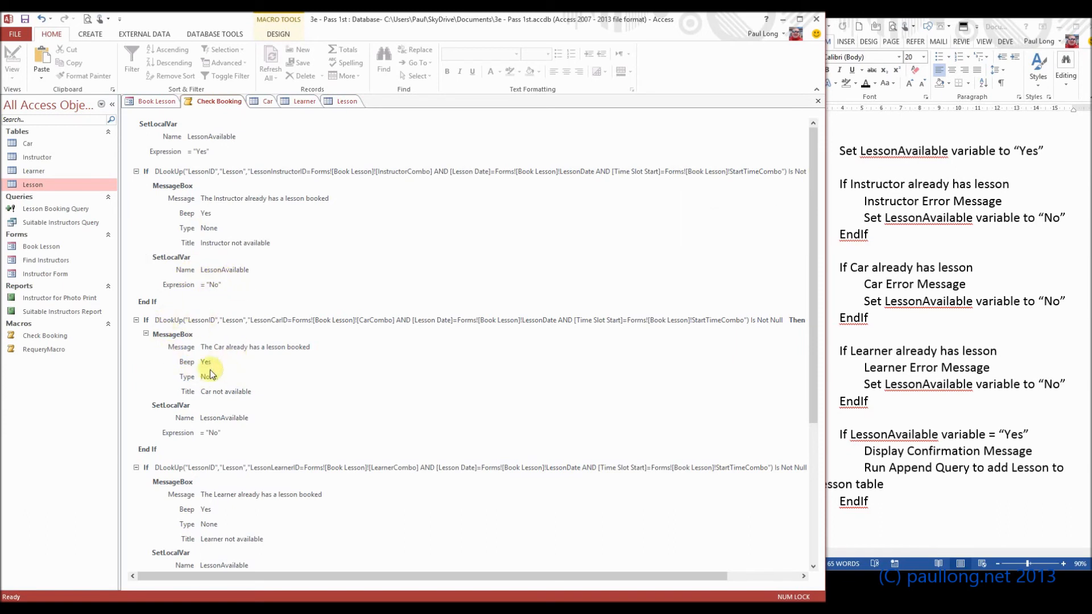
mouse_move(298, 318)
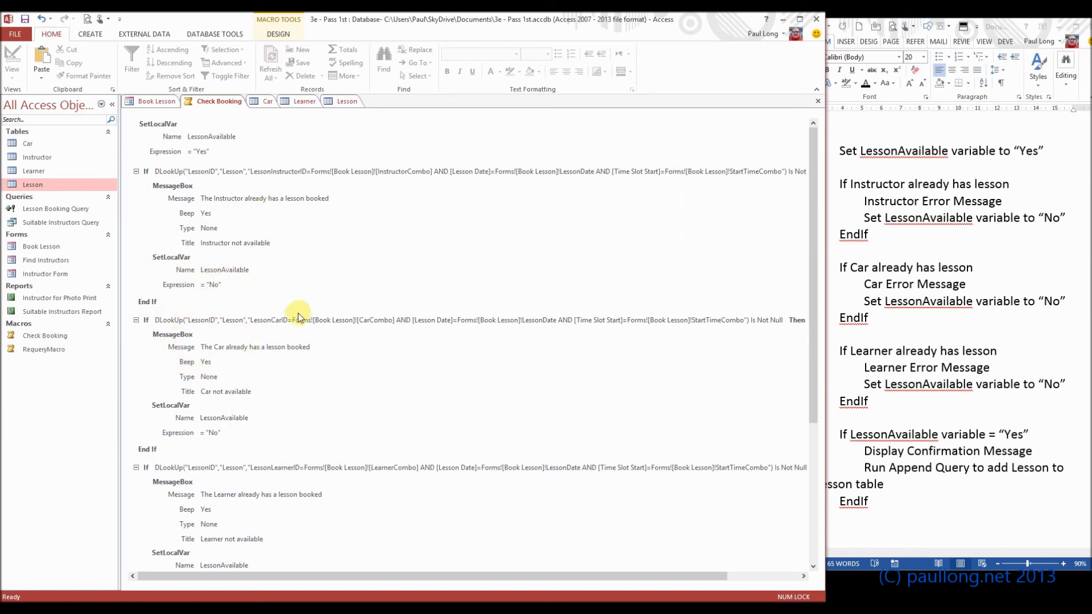
mouse_move(316, 321)
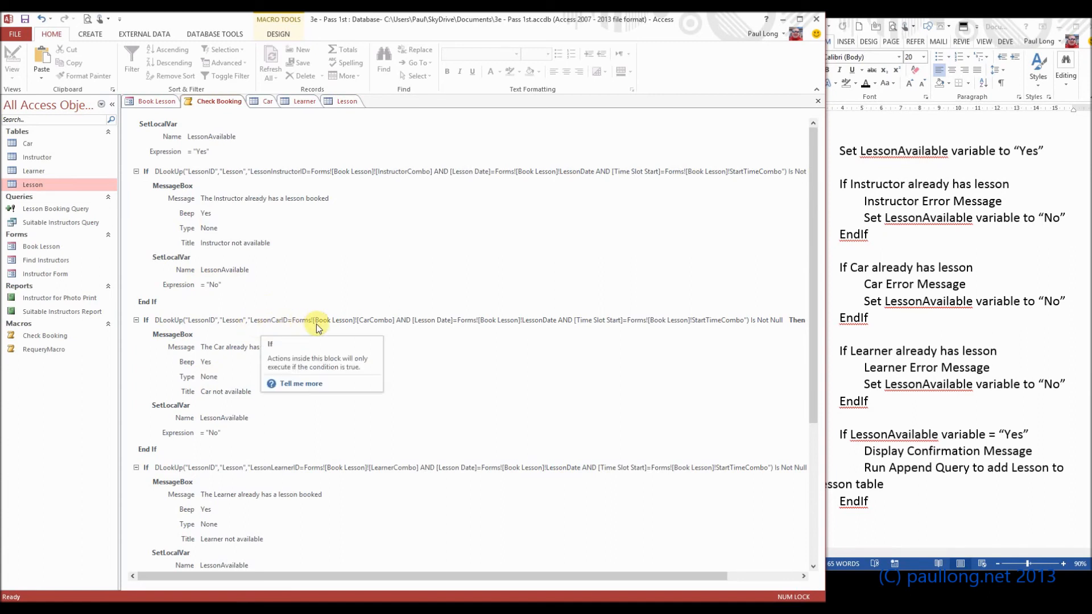
mouse_move(496, 331)
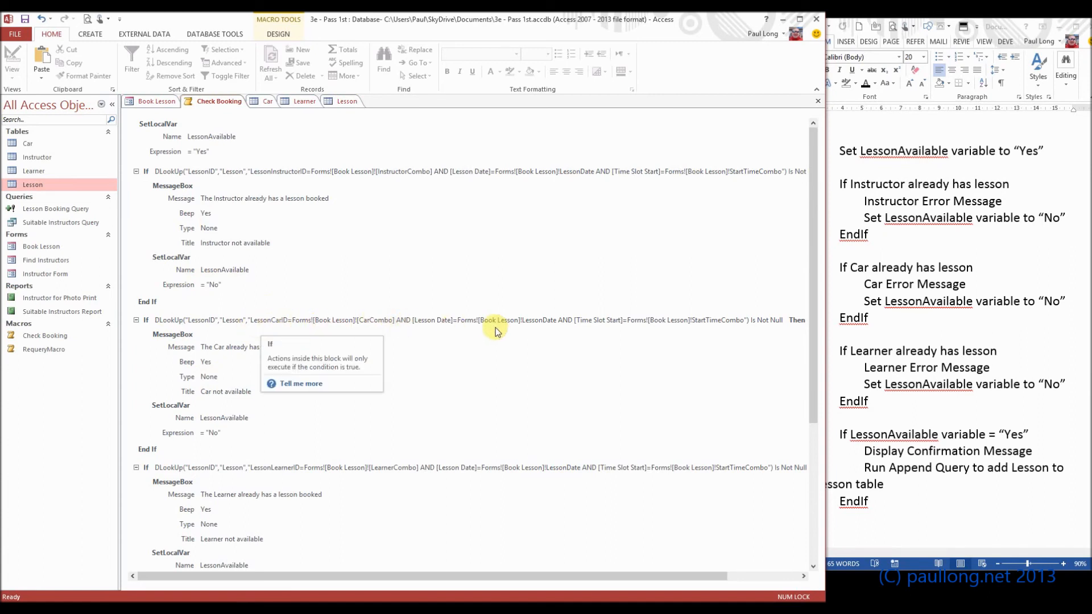
scroll(down, 3)
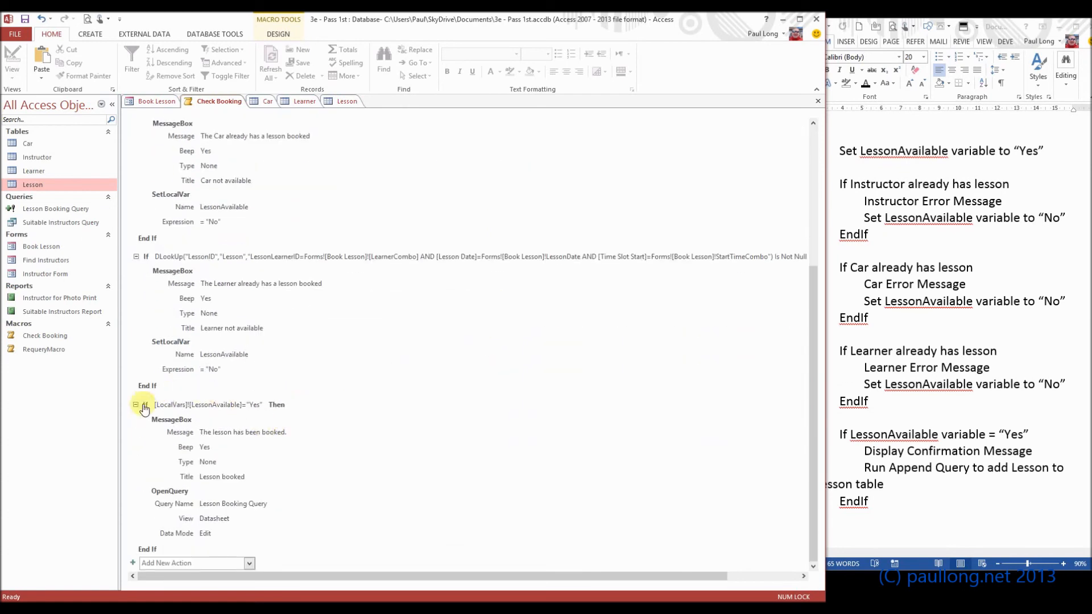
mouse_move(306, 407)
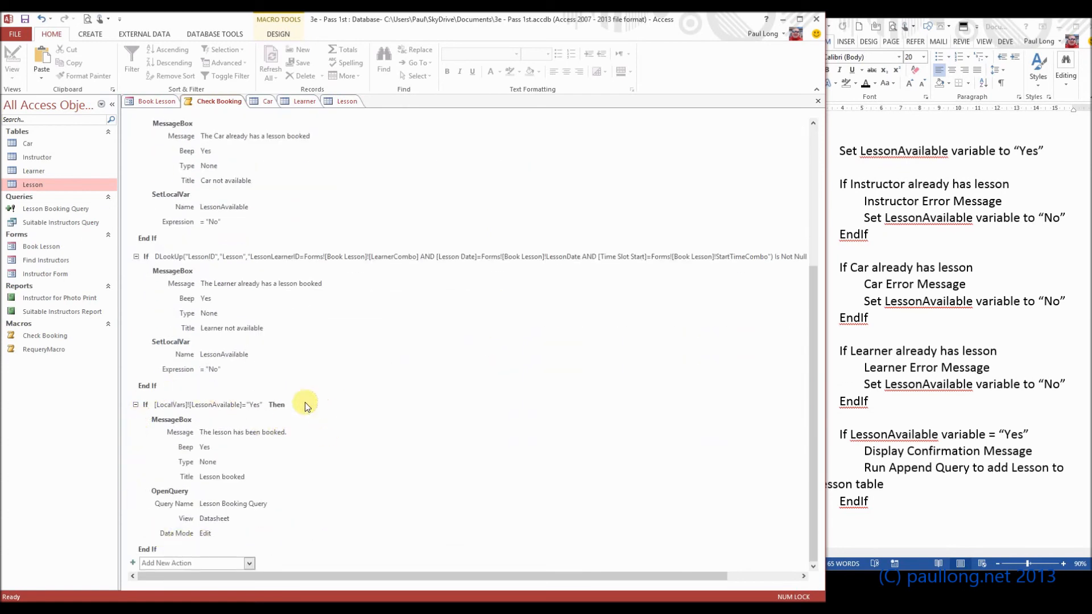
mouse_move(234, 405)
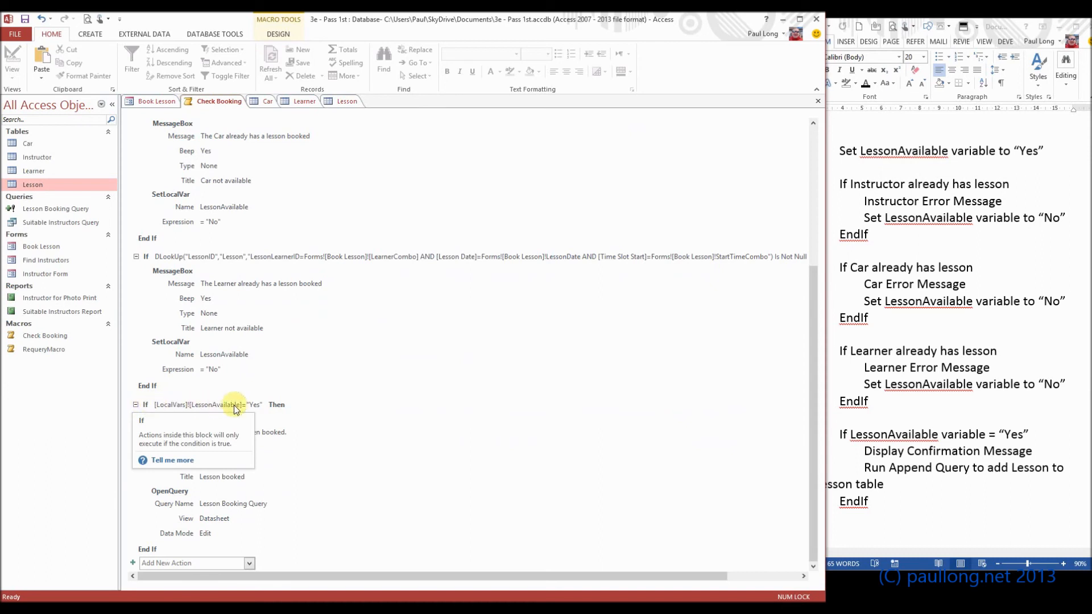
mouse_move(271, 407)
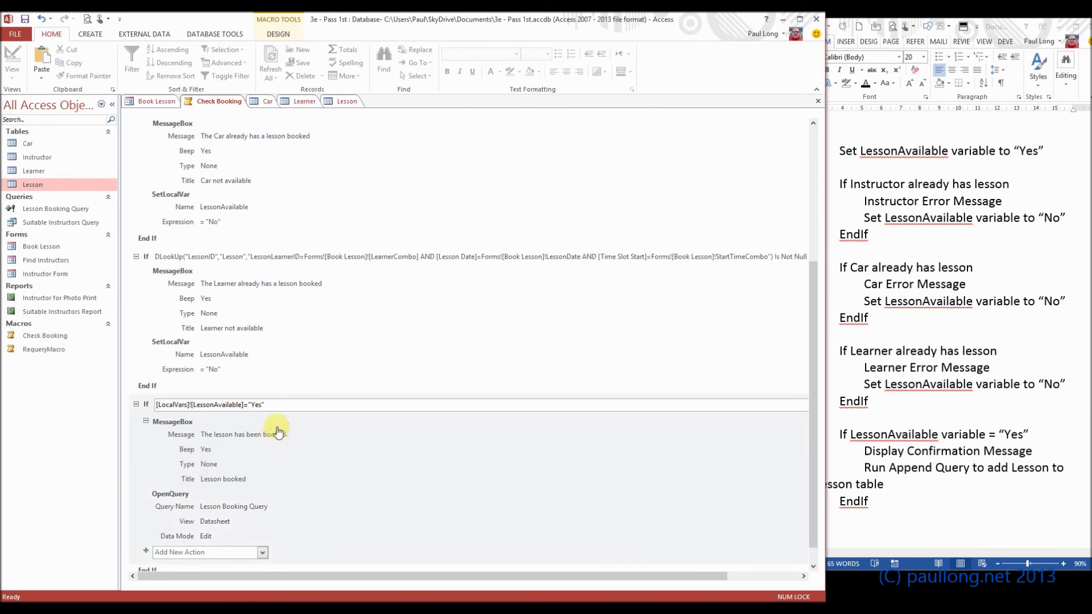
mouse_move(266, 436)
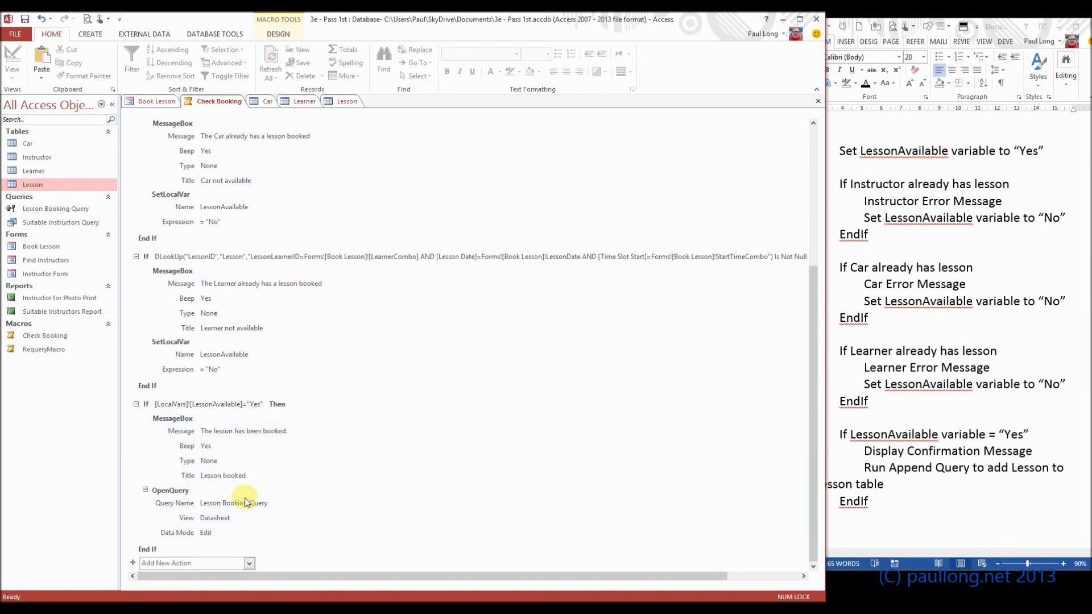
mouse_move(220, 518)
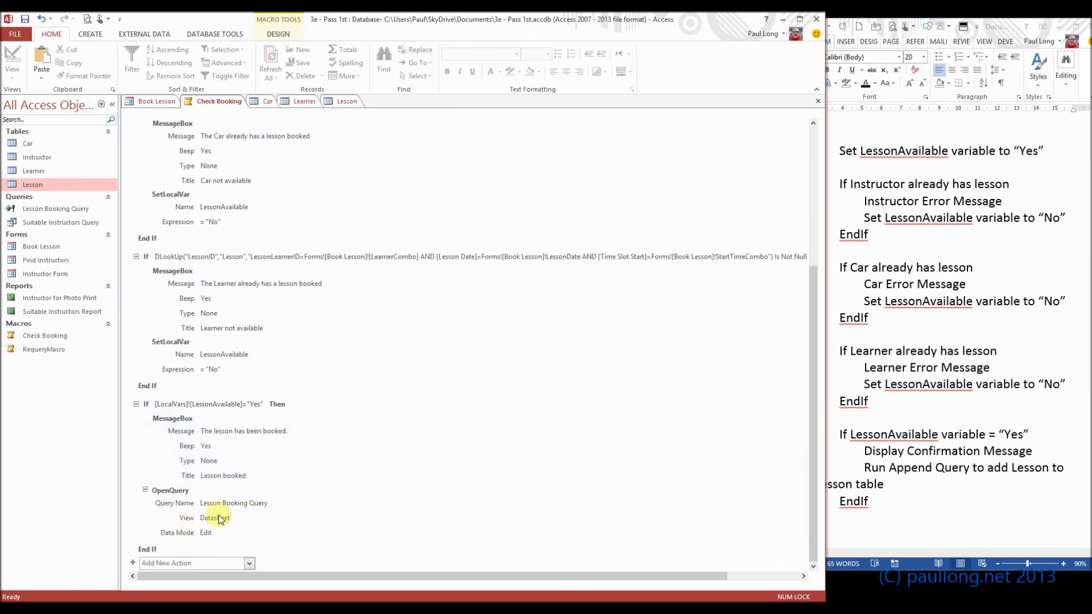
mouse_move(216, 517)
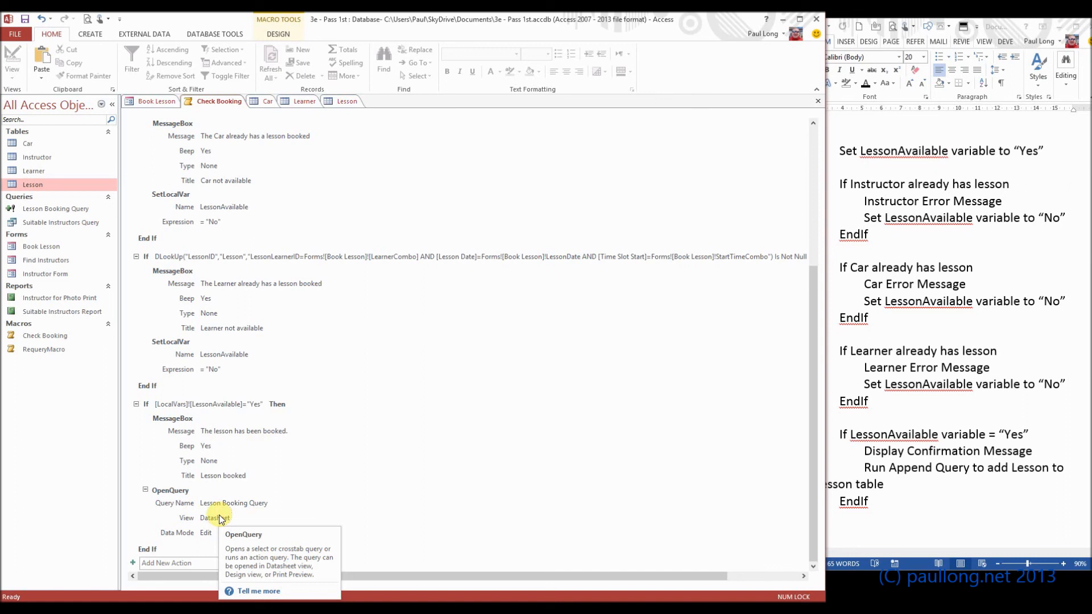
mouse_move(456, 481)
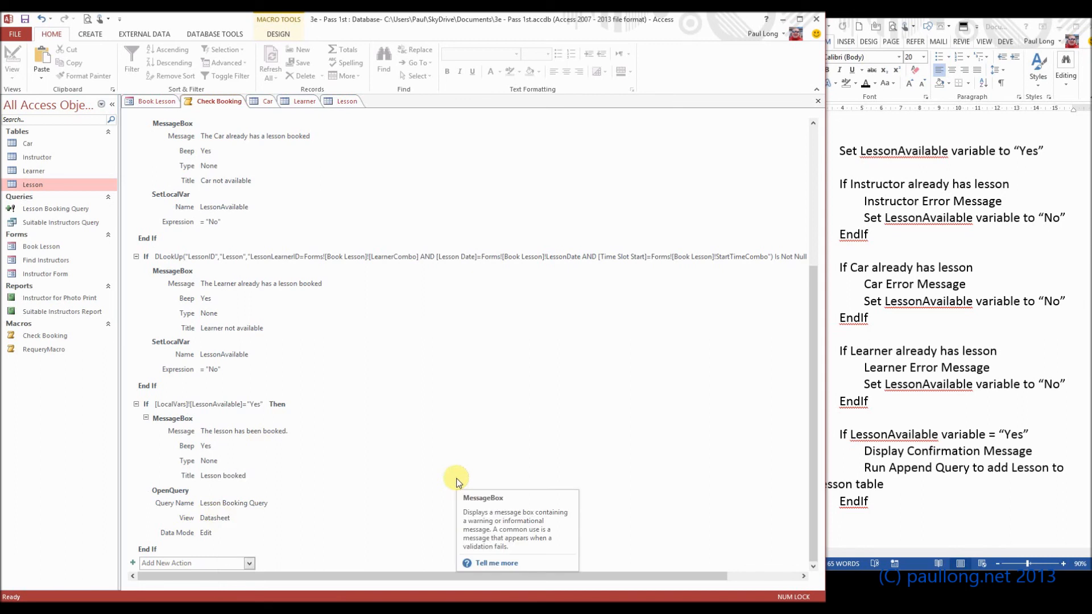